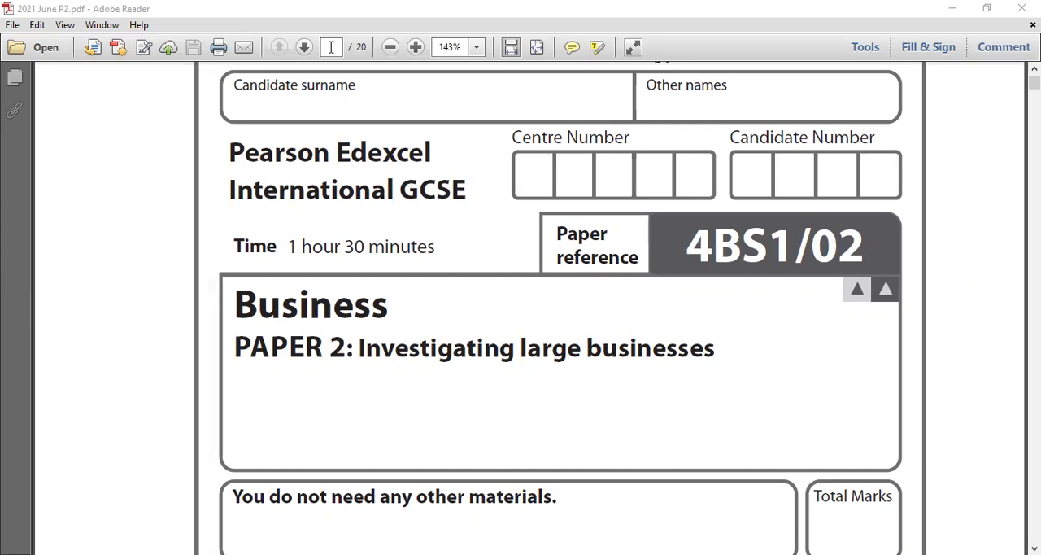
- Page past the cover and formulae page to the NEXT case study and question 1 on page 3
left_click(303, 45)
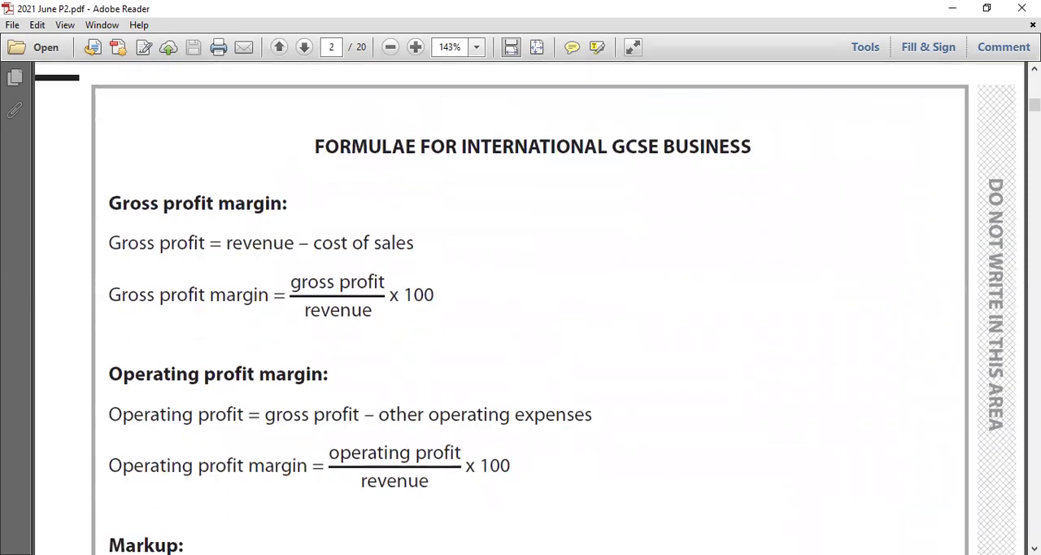
scroll("down", 3)
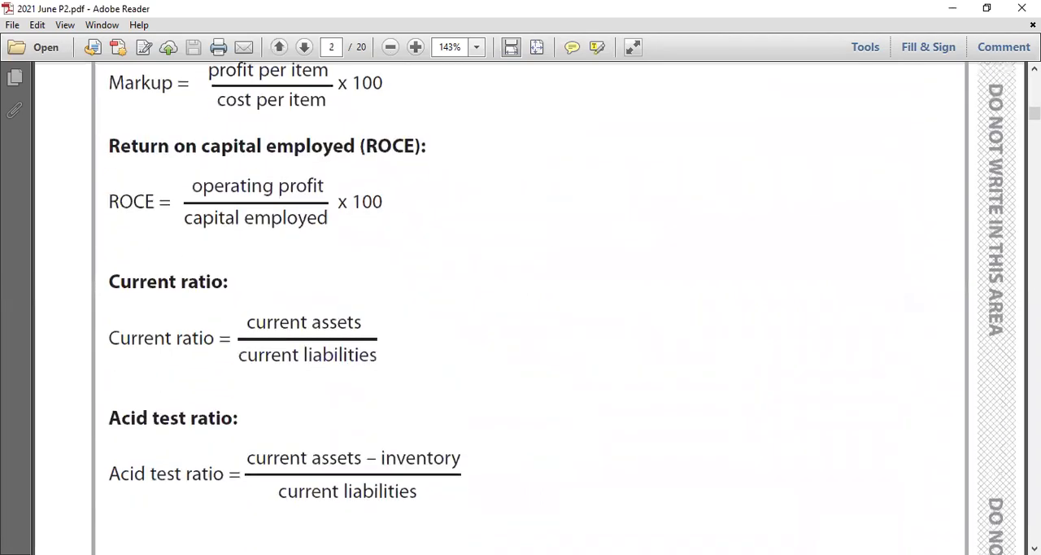
left_click(302, 46)
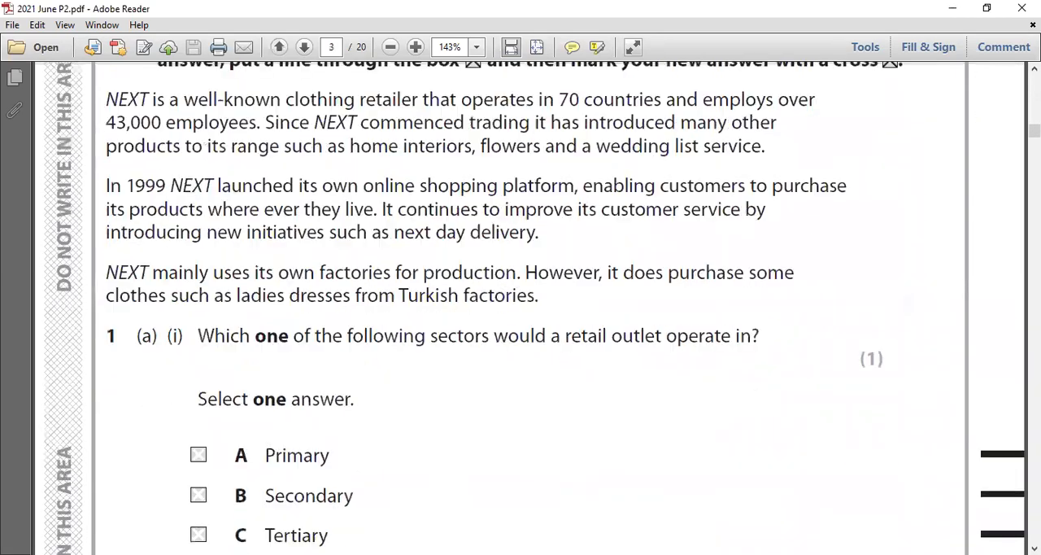
scroll("up", 3)
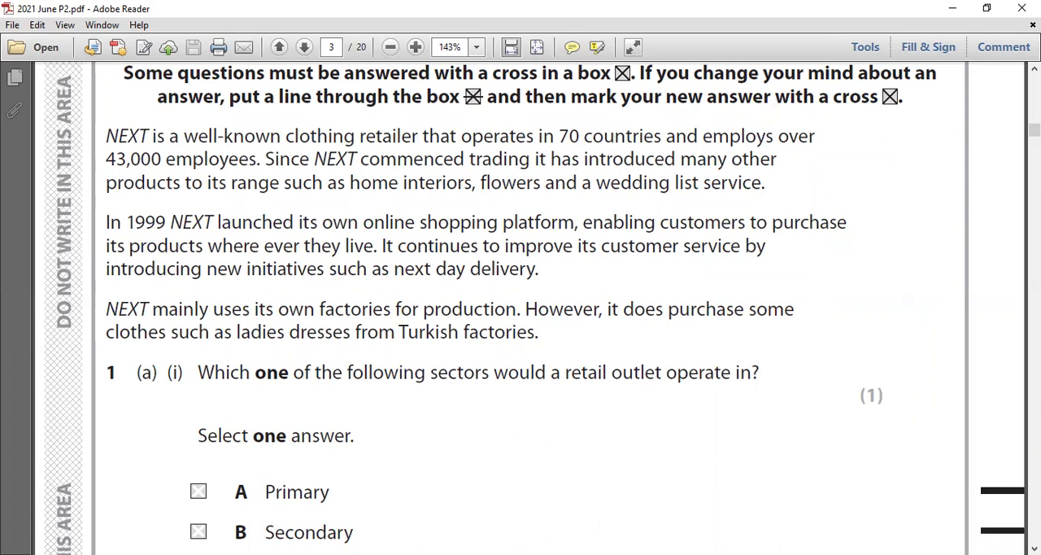
mouse_move(91, 277)
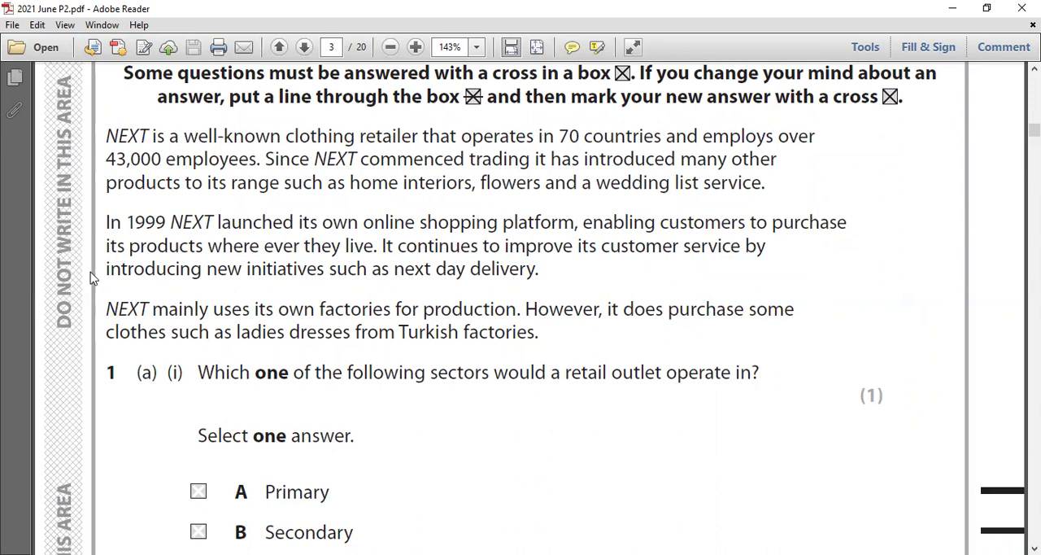
mouse_move(823, 291)
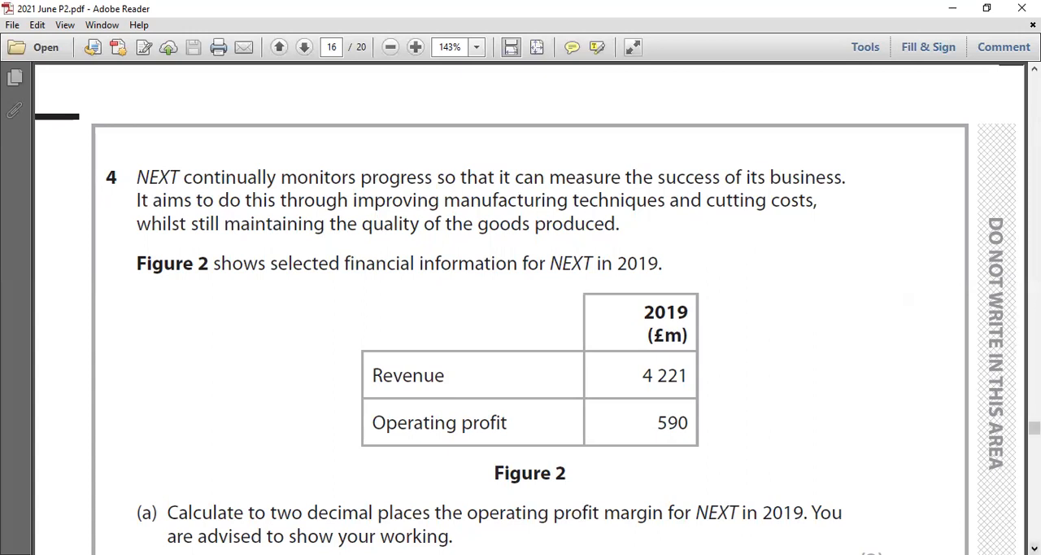
- Scroll down to question 4(a) asking for NEXT's 2019 operating profit margin
scroll("down", 3)
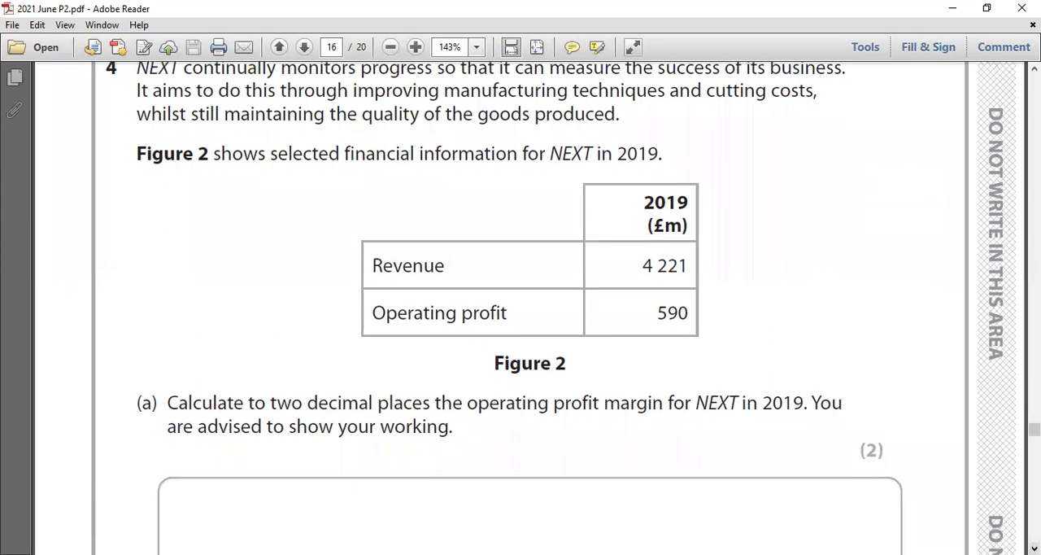
scroll("down", 3)
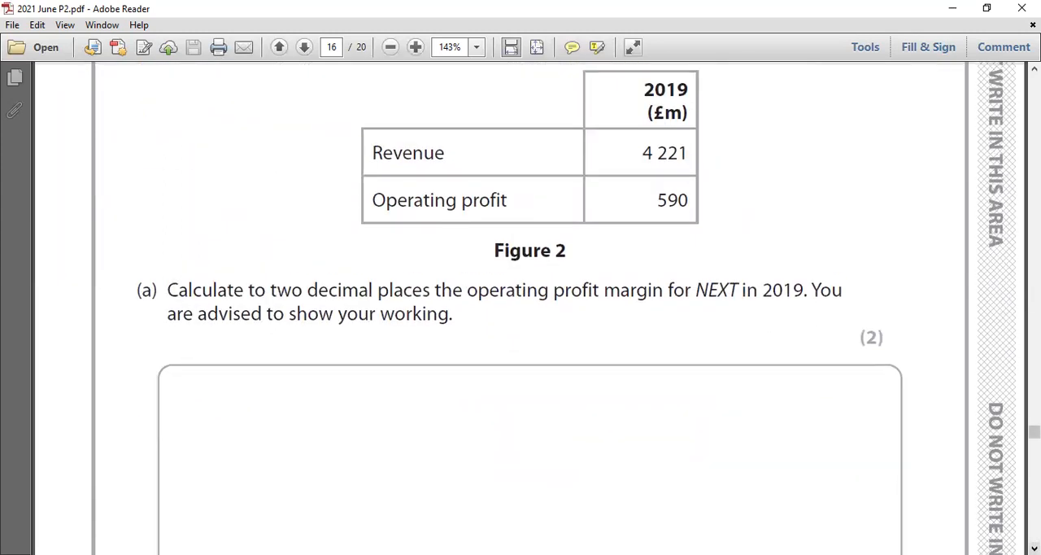
mouse_move(744, 487)
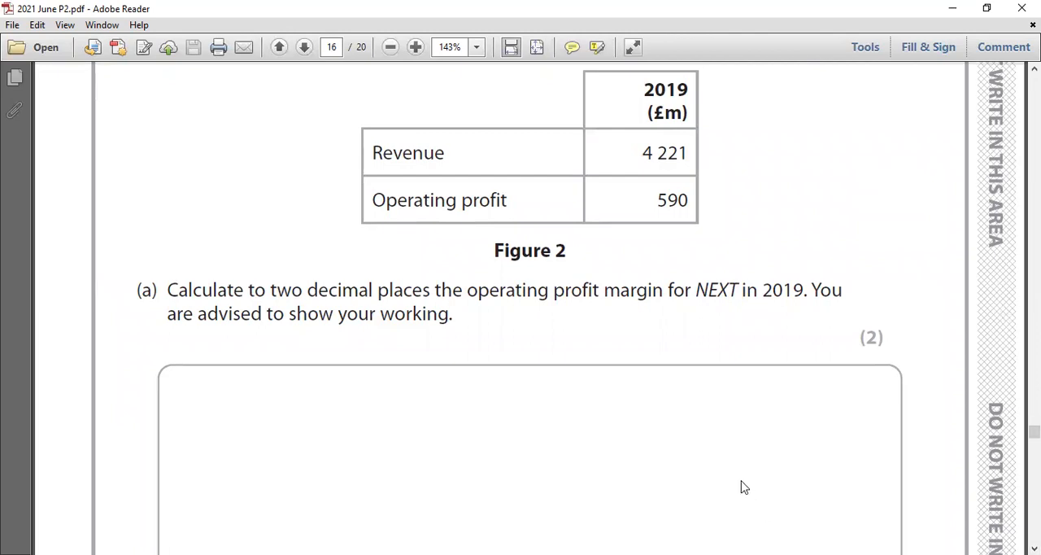
mouse_move(631, 403)
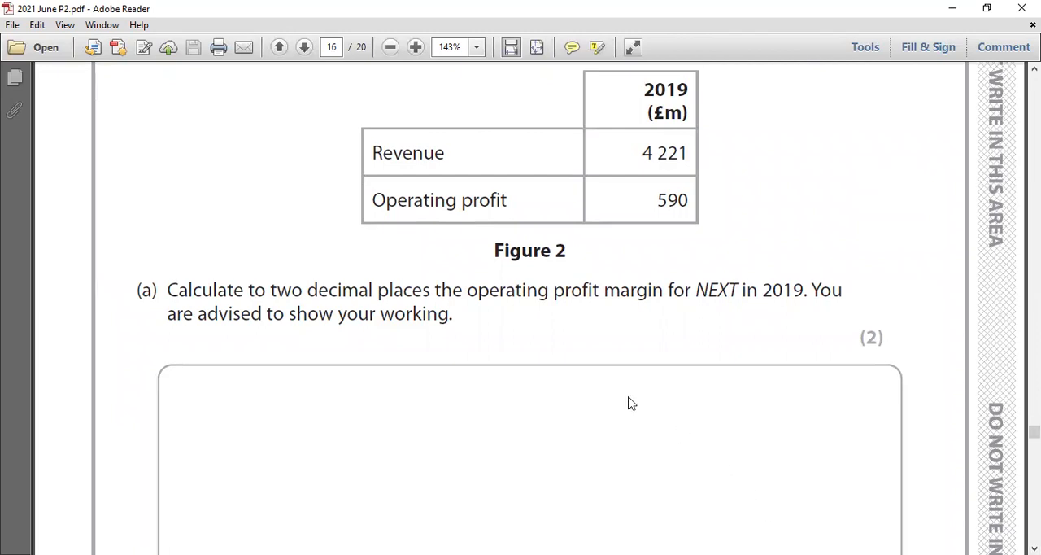
mouse_move(442, 337)
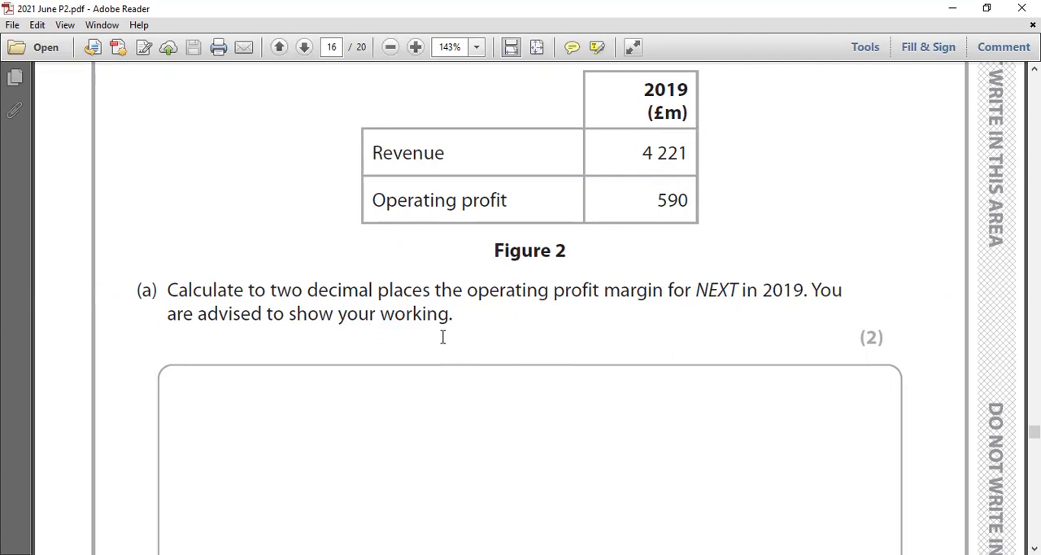
mouse_move(415, 316)
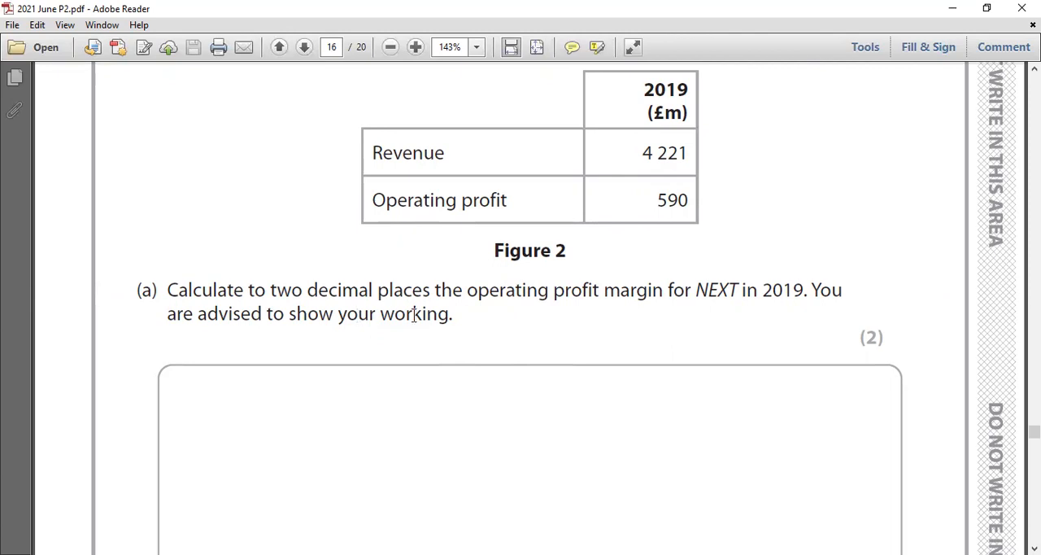
mouse_move(397, 308)
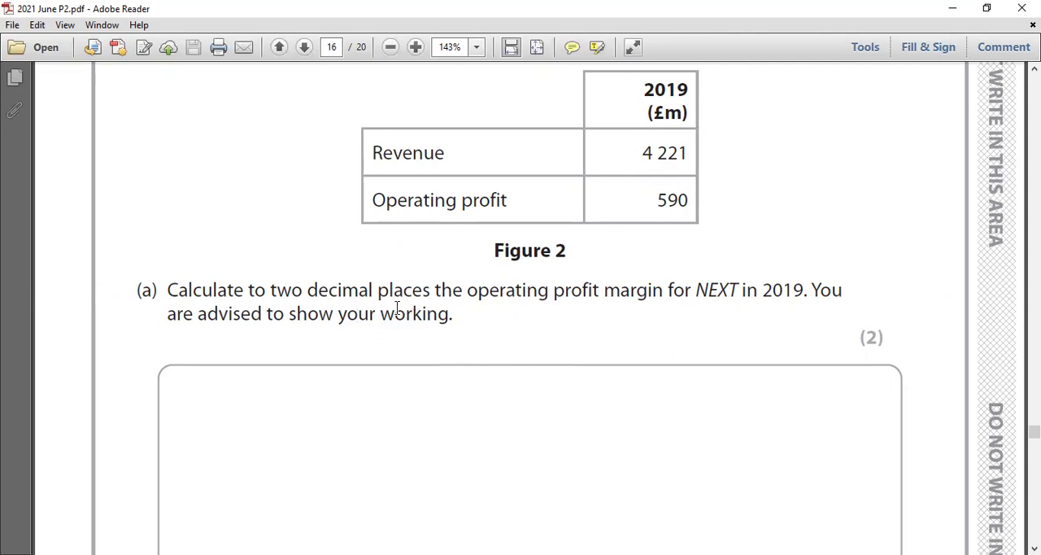
mouse_move(327, 301)
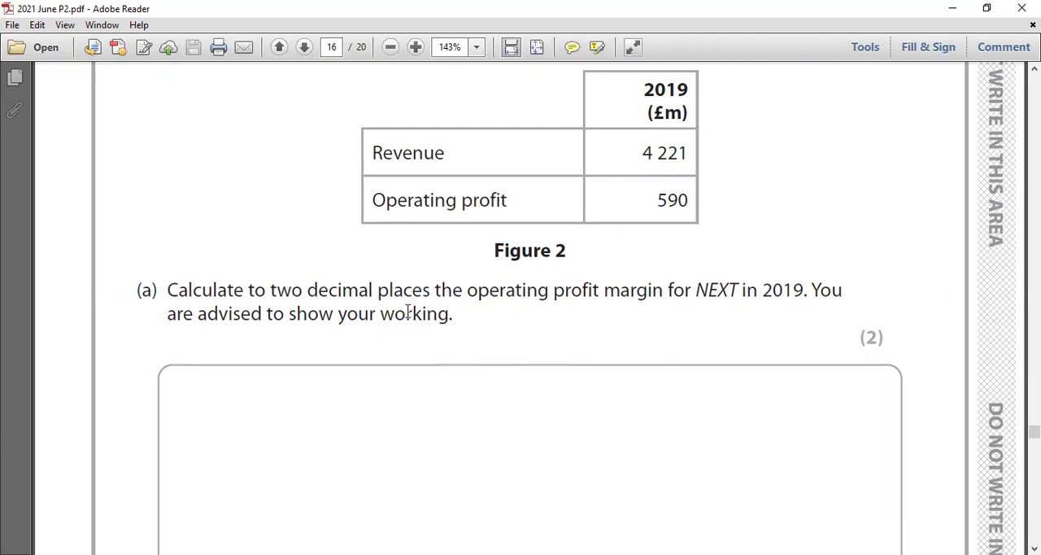
mouse_move(594, 332)
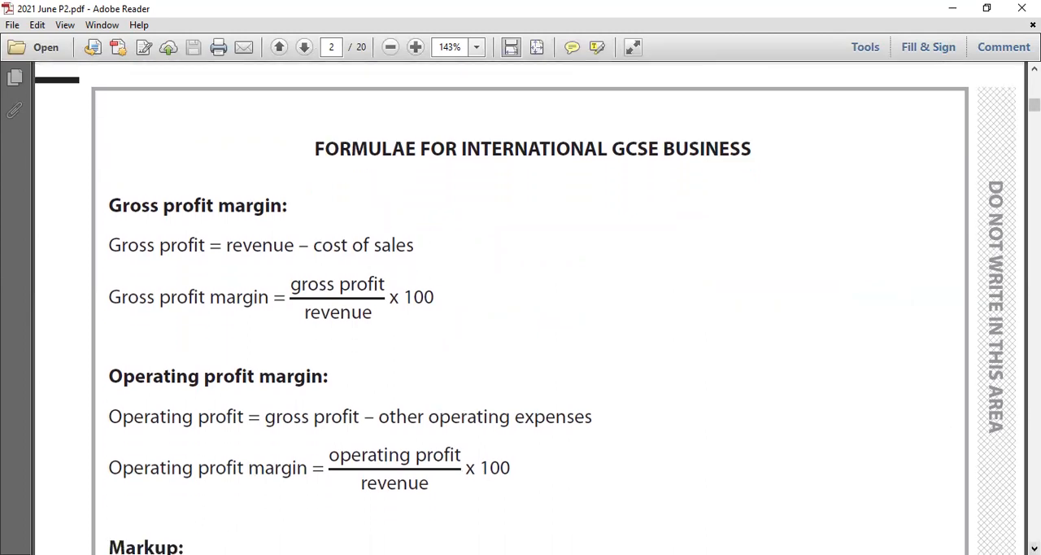
- Go back to page 16 showing question 4's Figure 2 financial information
scroll("down", 3)
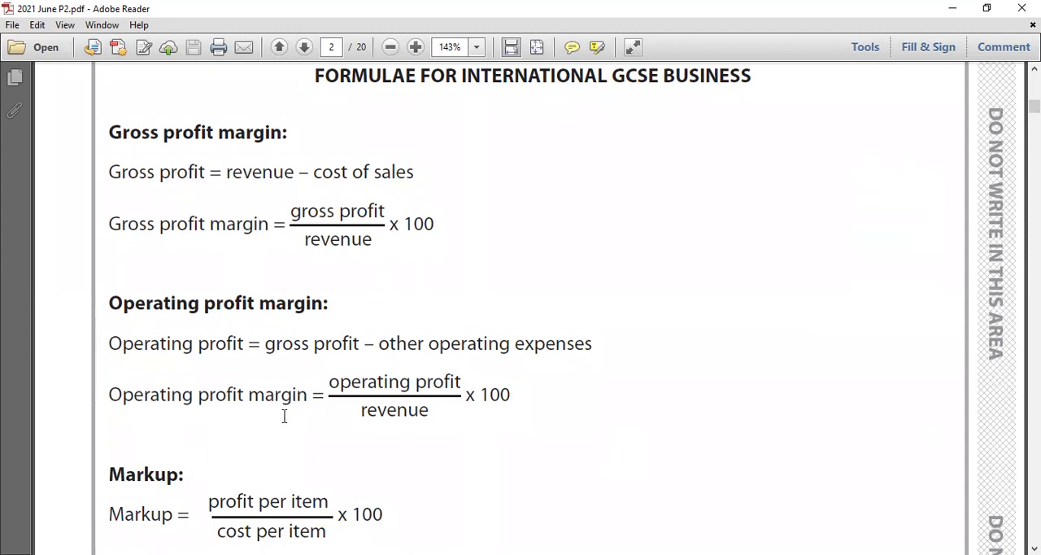
mouse_move(352, 80)
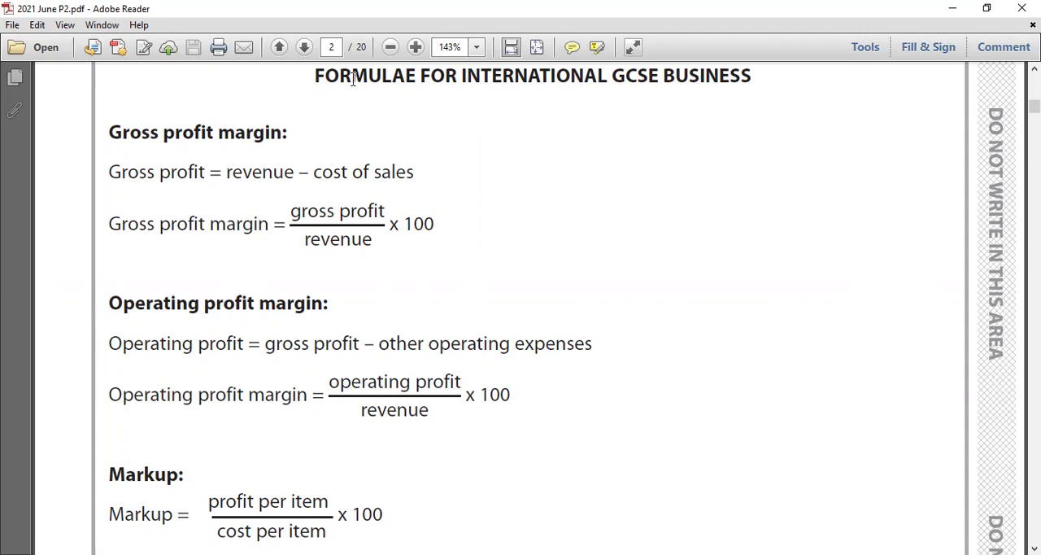
left_click(278, 45)
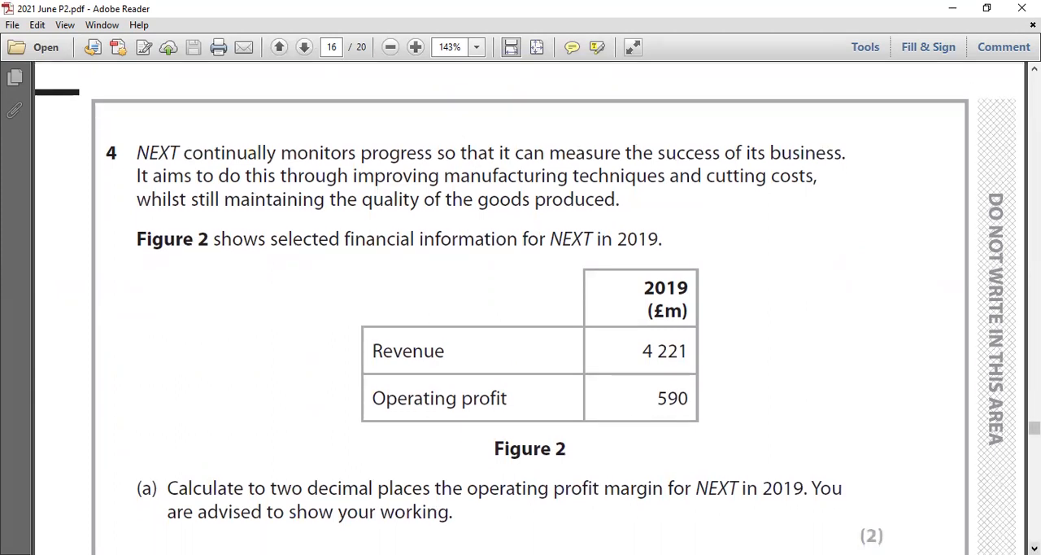
scroll("down", 3)
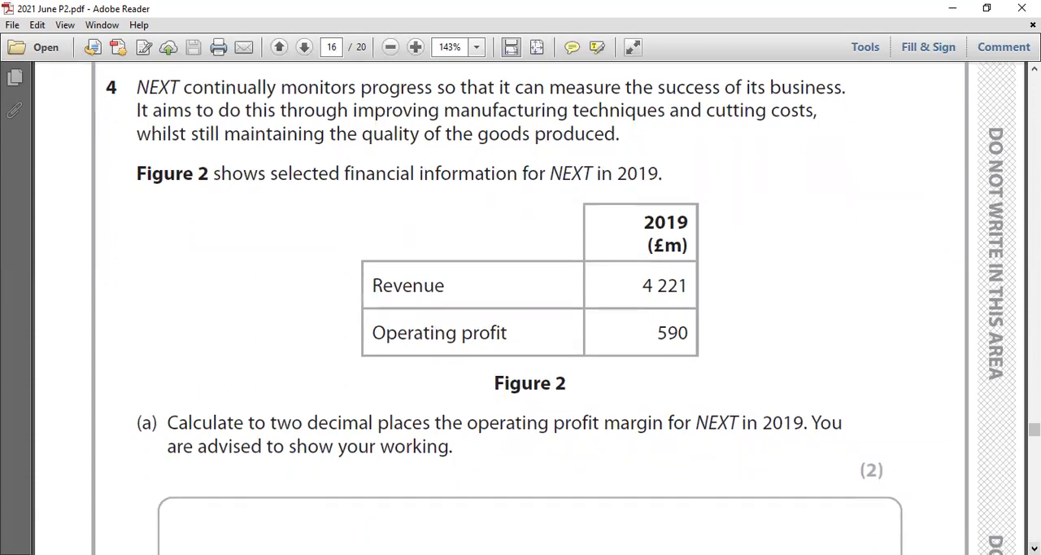
scroll("down", 3)
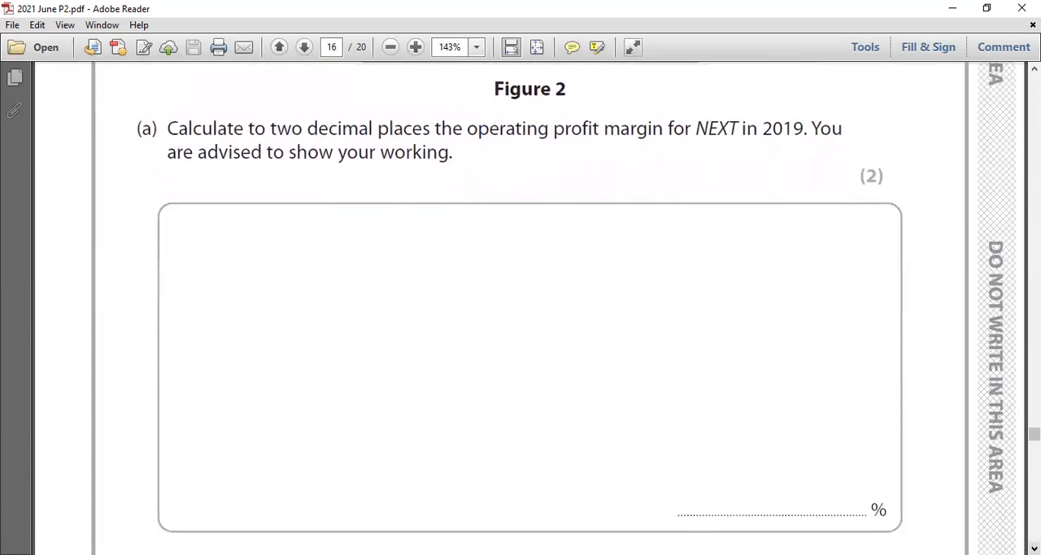
mouse_move(482, 449)
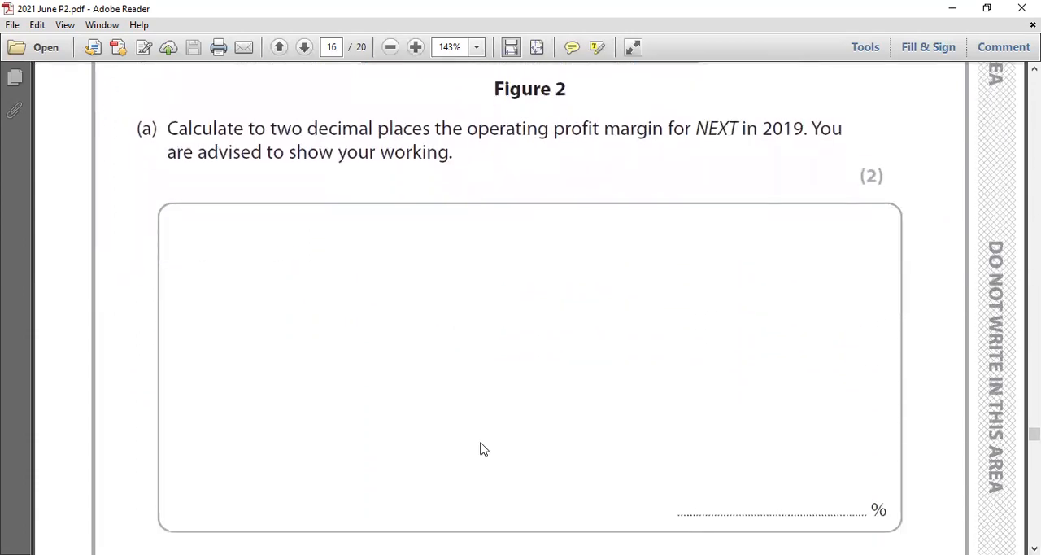
mouse_move(658, 335)
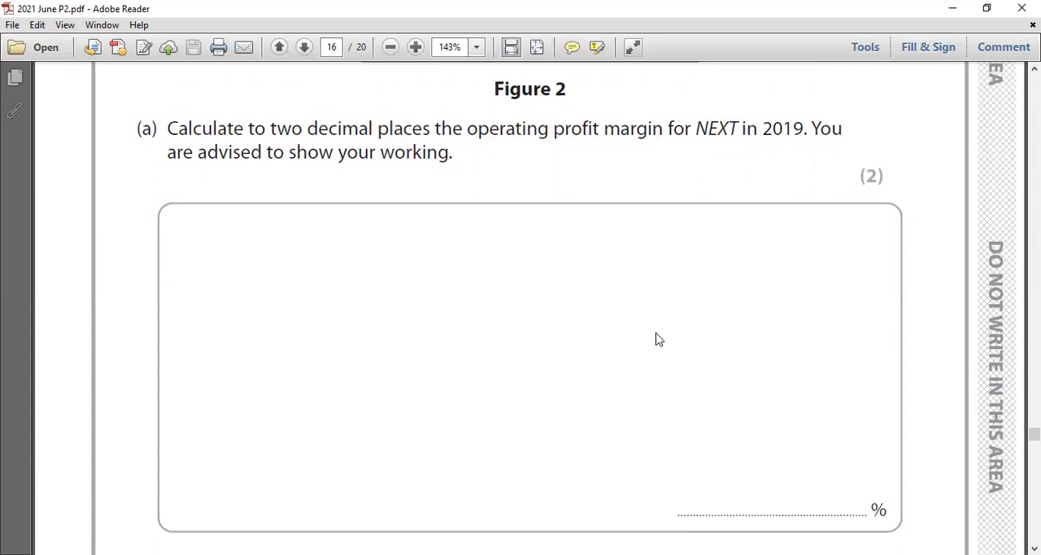
mouse_move(763, 485)
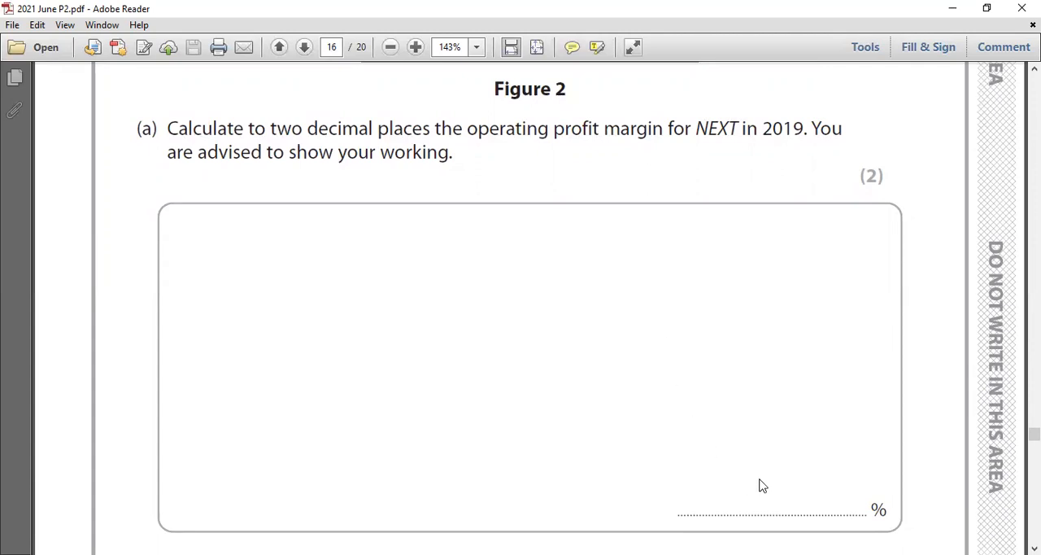
mouse_move(687, 350)
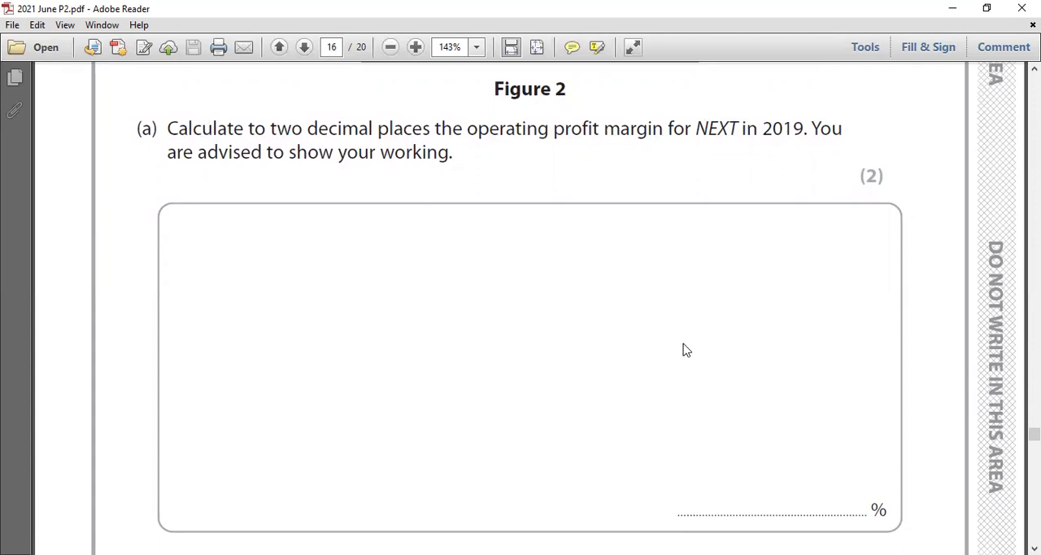
mouse_move(785, 495)
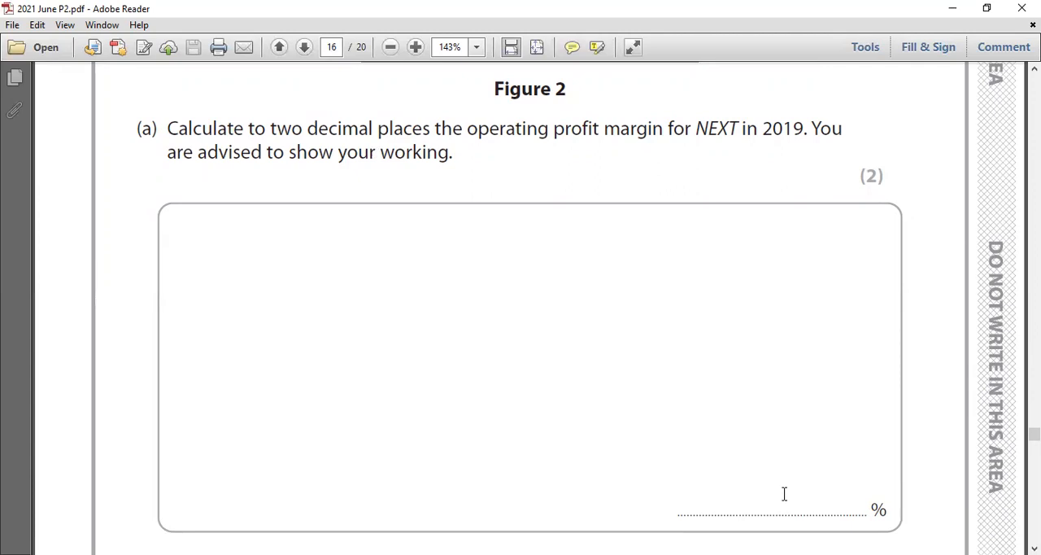
mouse_move(794, 494)
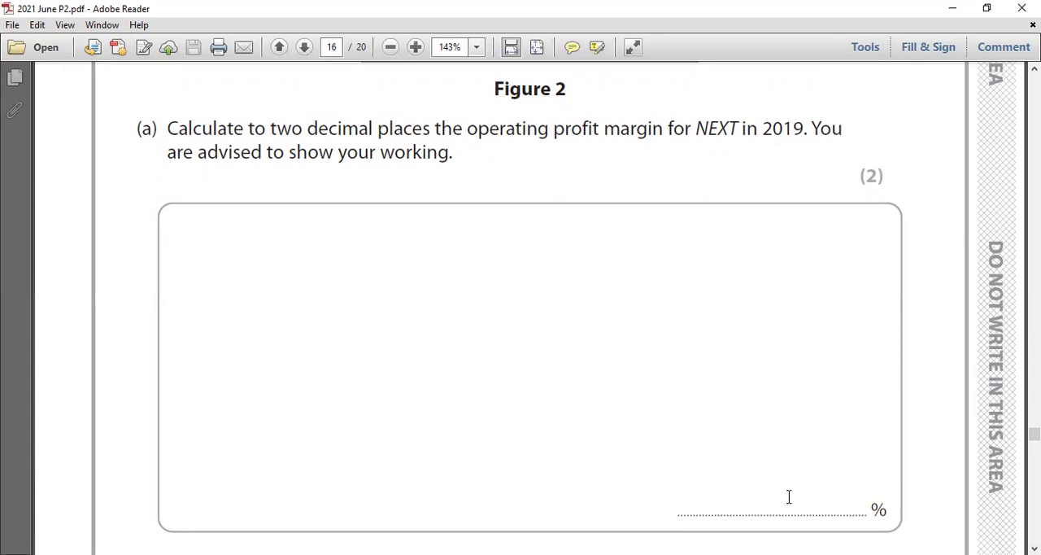
mouse_move(319, 365)
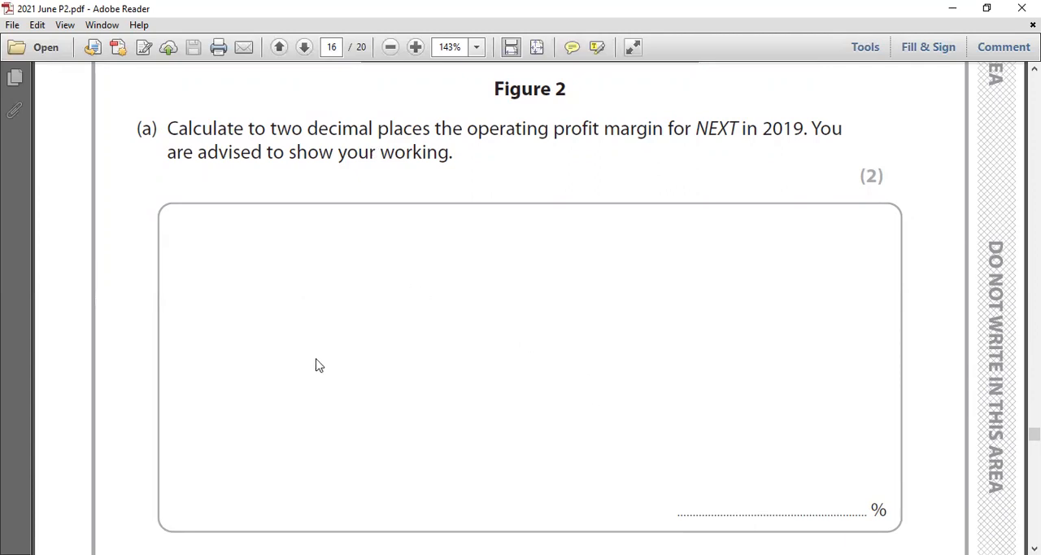
mouse_move(432, 317)
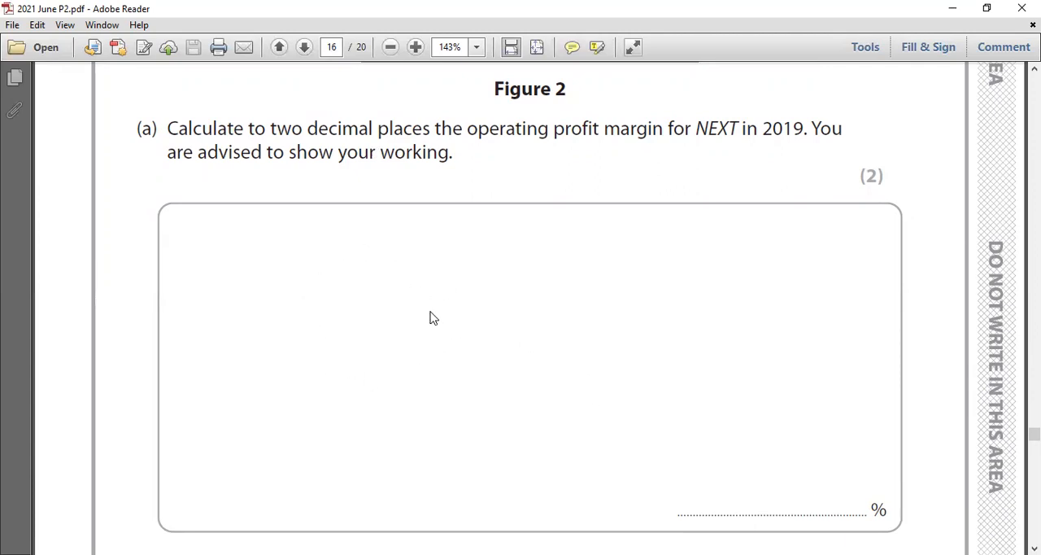
mouse_move(453, 335)
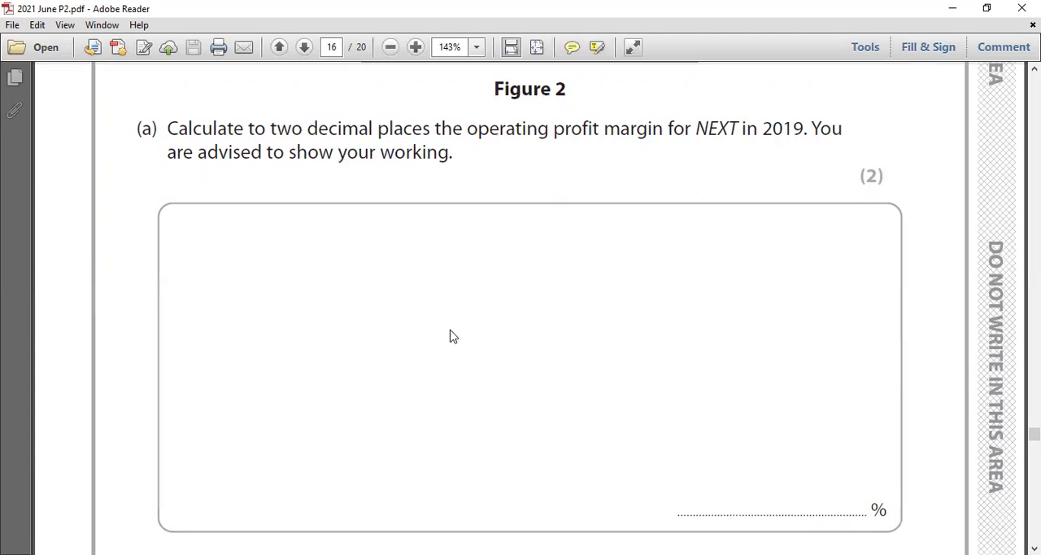
mouse_move(503, 332)
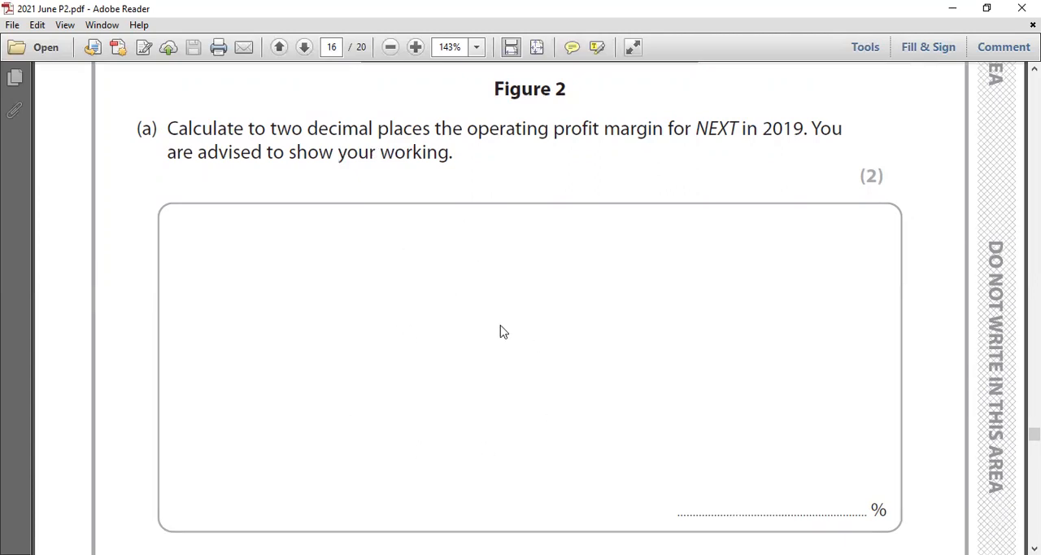
mouse_move(737, 495)
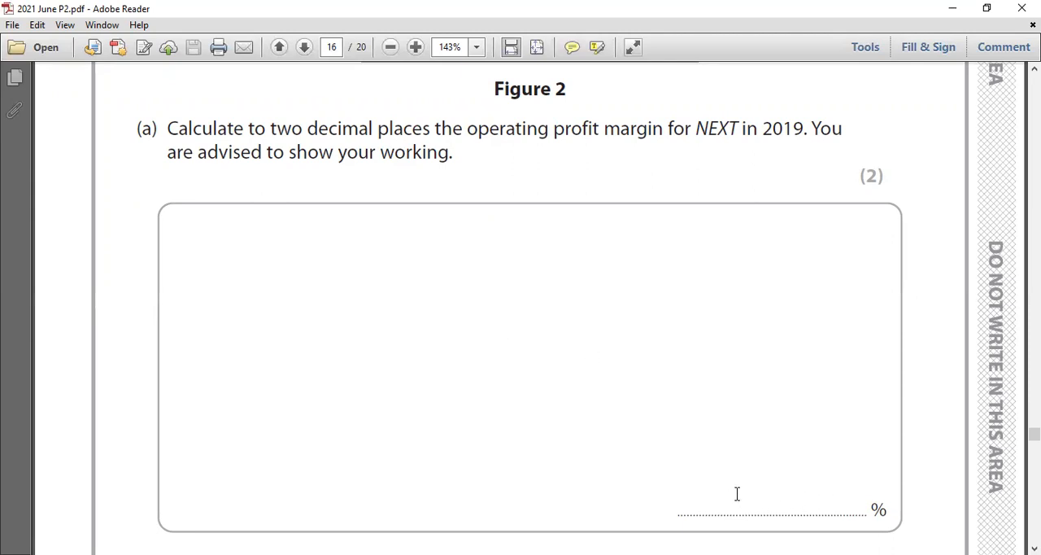
mouse_move(882, 512)
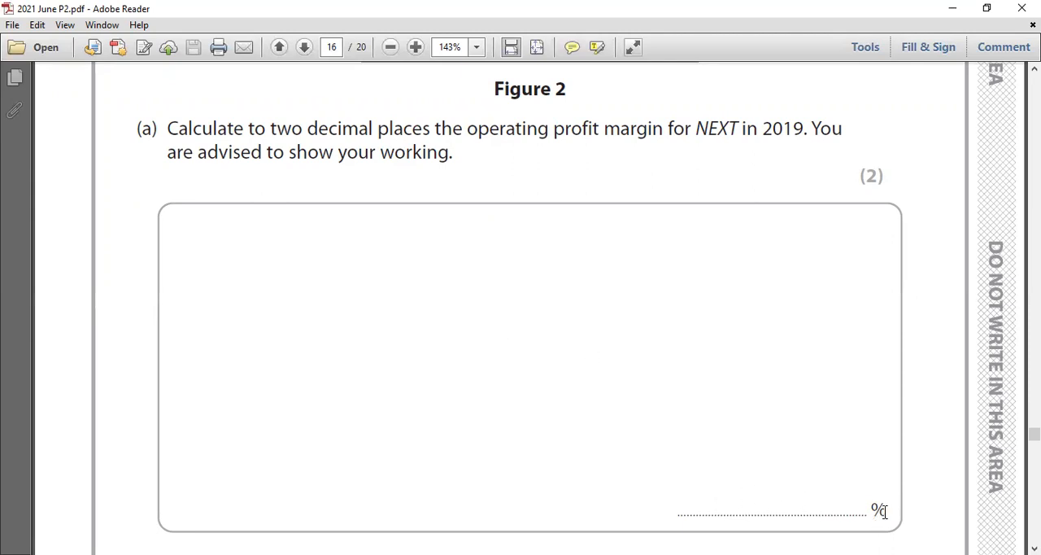
mouse_move(914, 498)
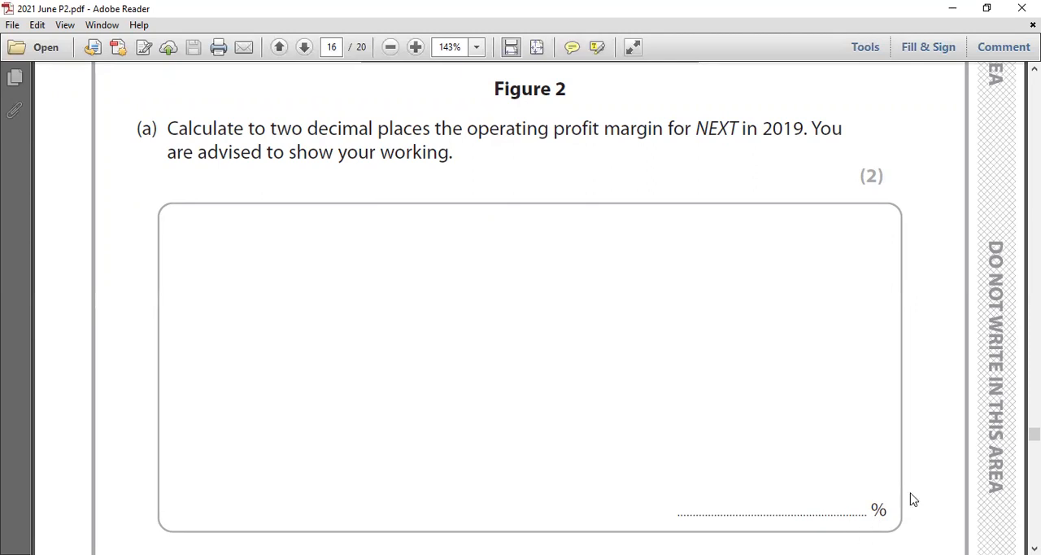
mouse_move(735, 524)
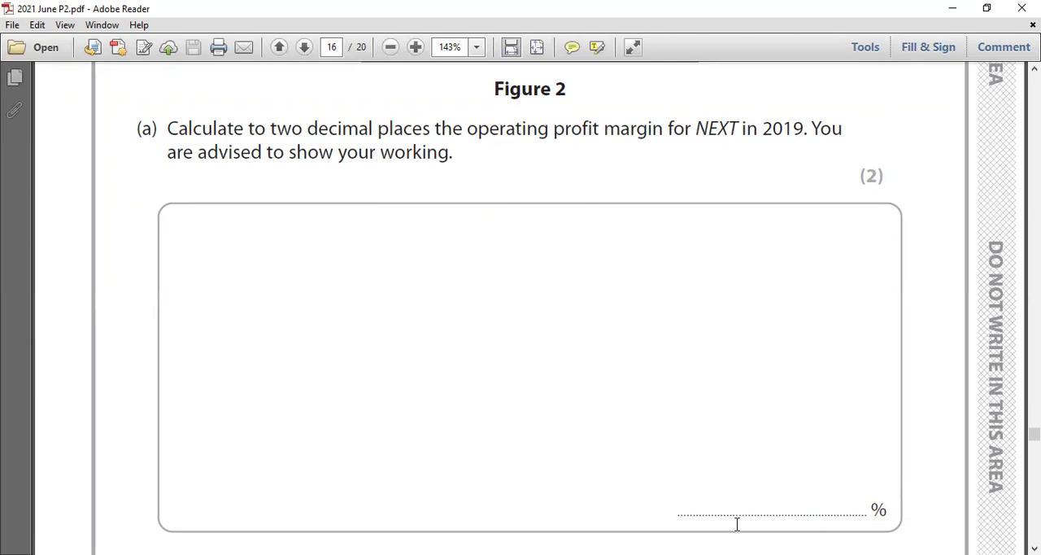
mouse_move(833, 511)
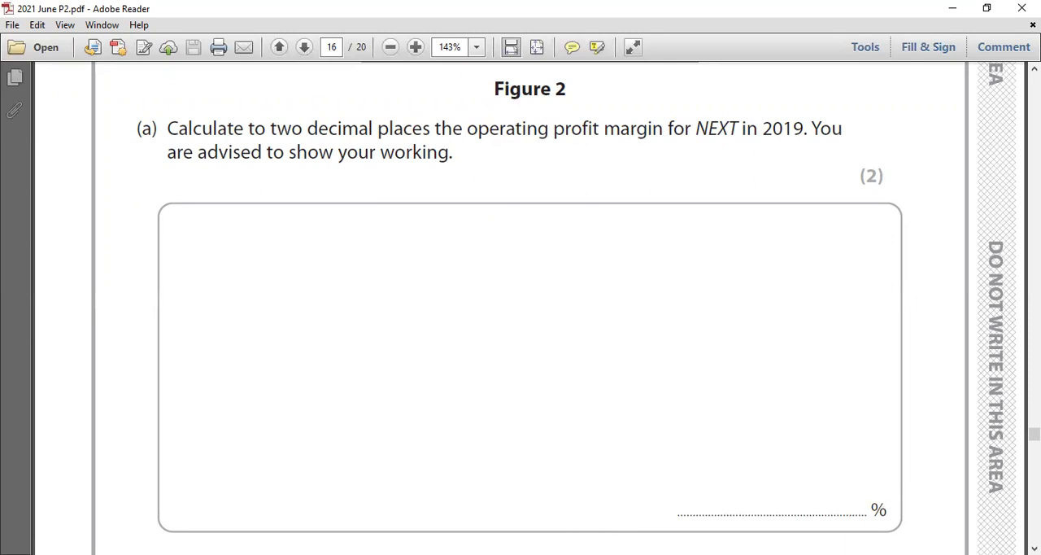
mouse_move(512, 529)
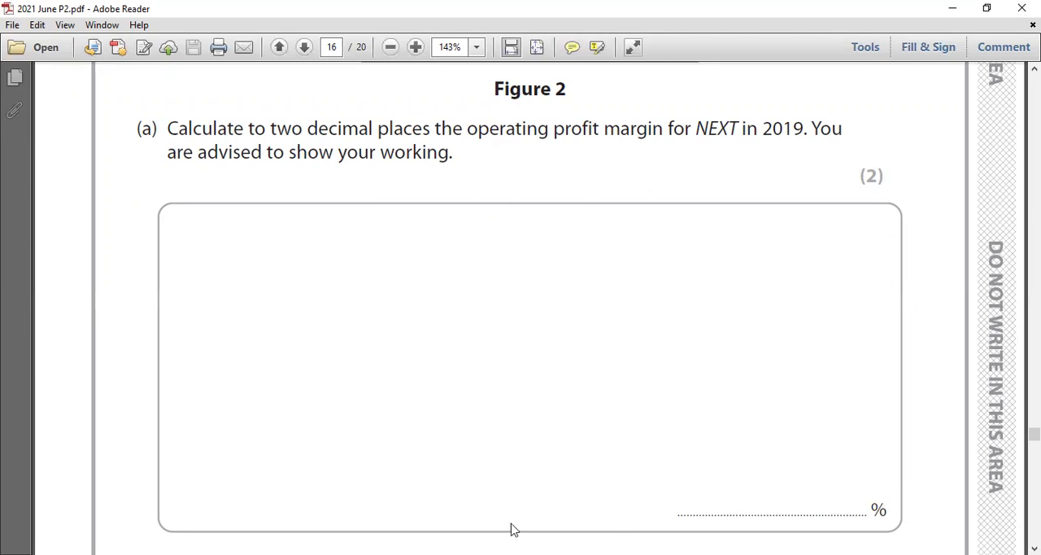
mouse_move(534, 489)
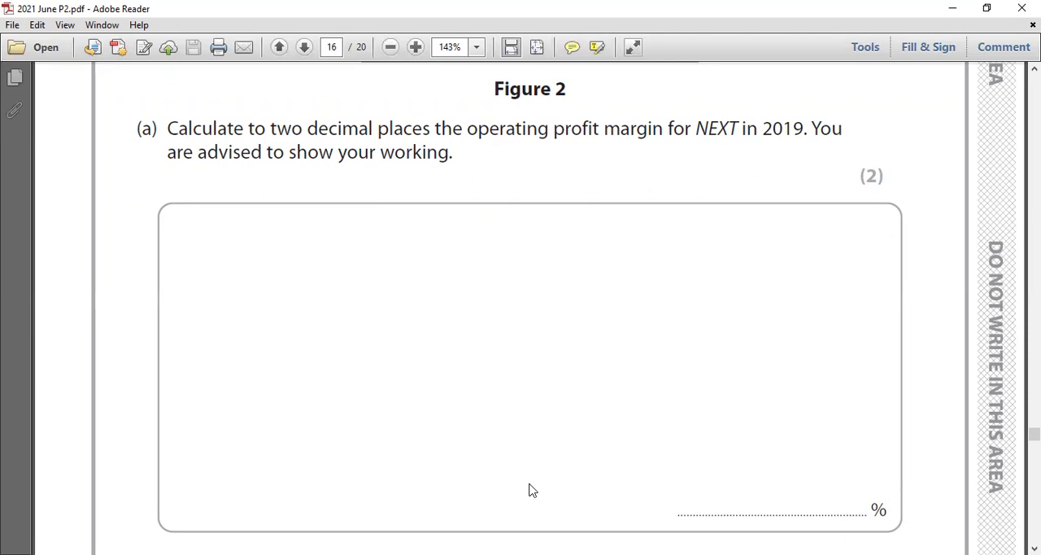
mouse_move(534, 519)
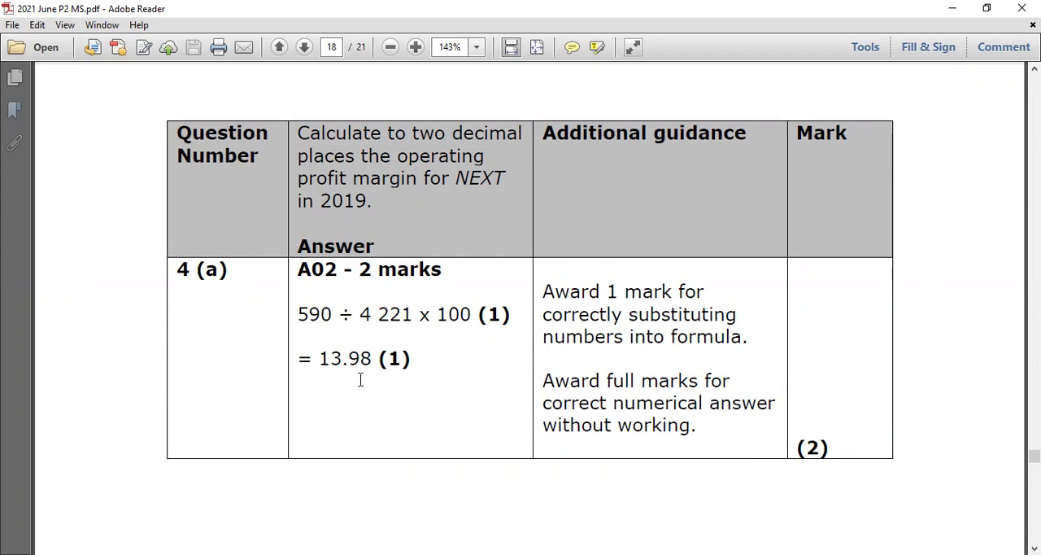
mouse_move(615, 329)
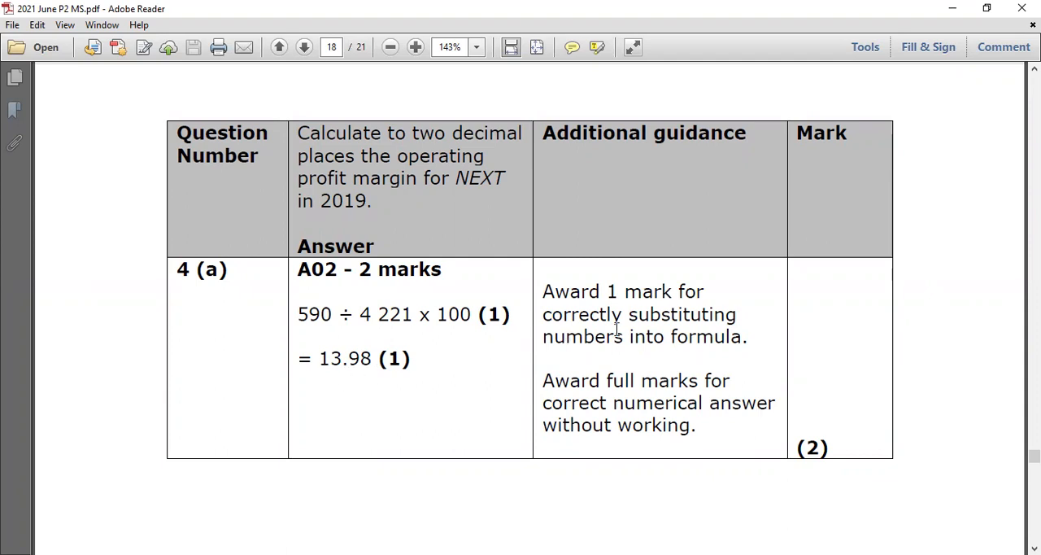
mouse_move(617, 348)
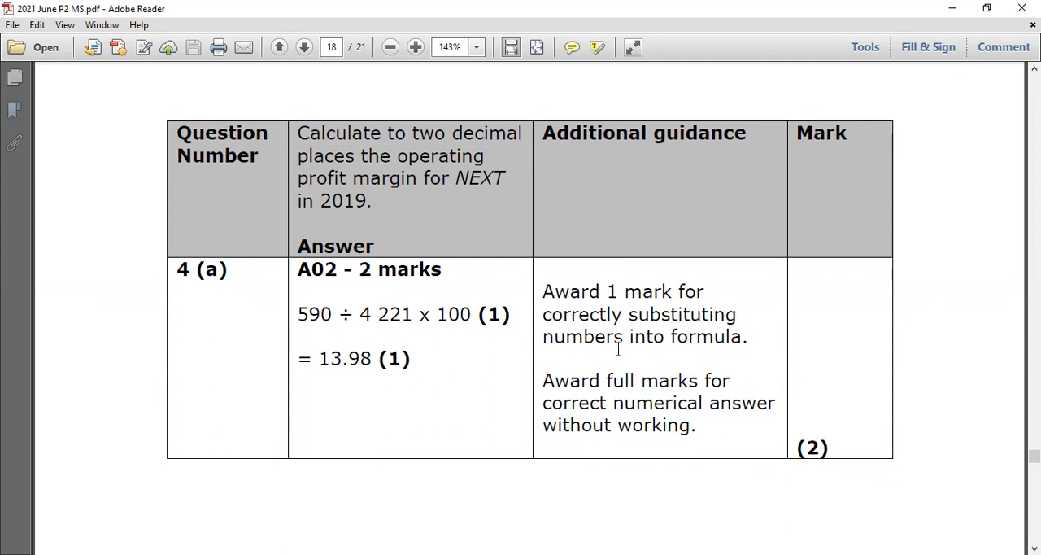
mouse_move(682, 439)
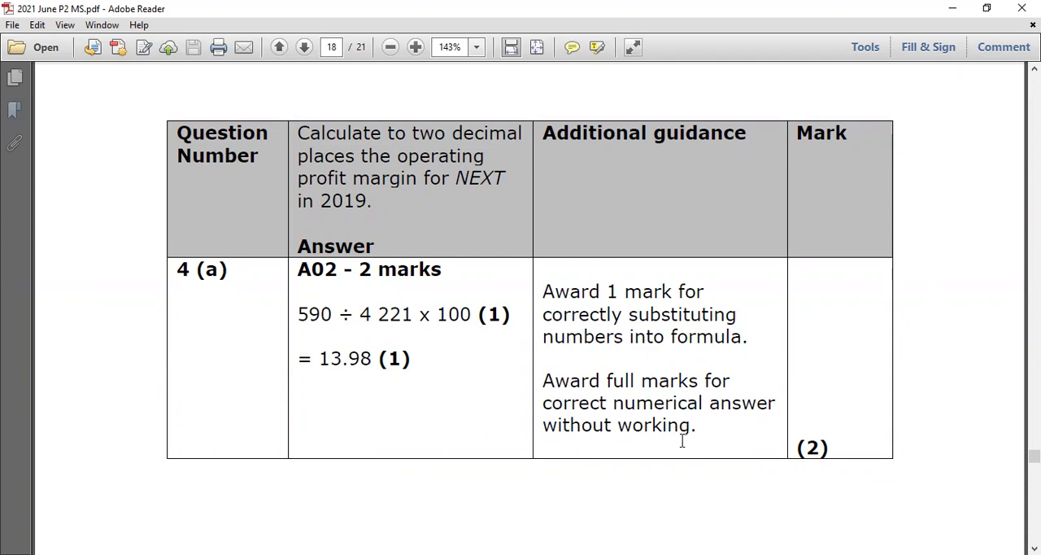
mouse_move(684, 439)
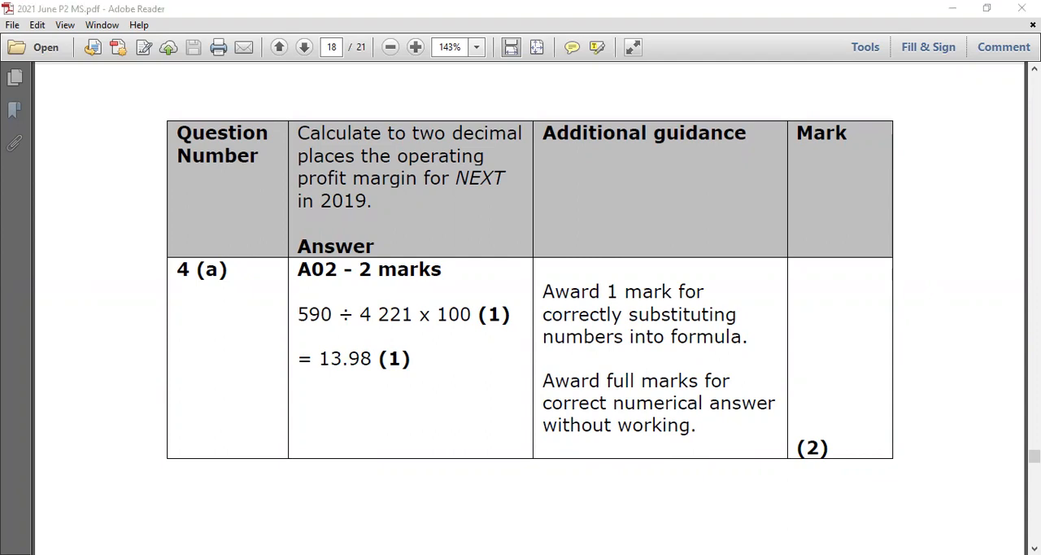
- Switch back to the exam paper and view question 4(b) on rising UK interest rates
left_click(278, 45)
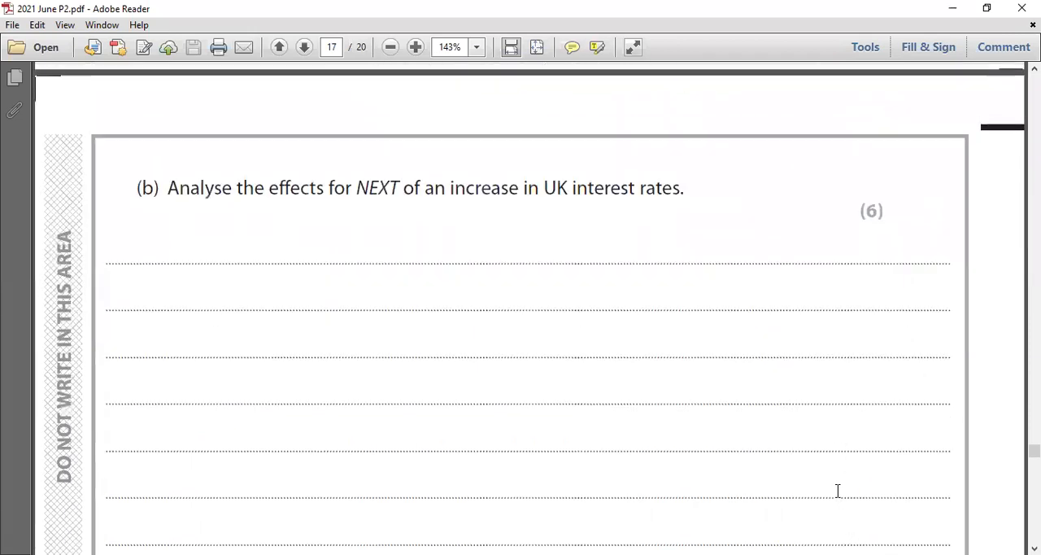
scroll("up", 3)
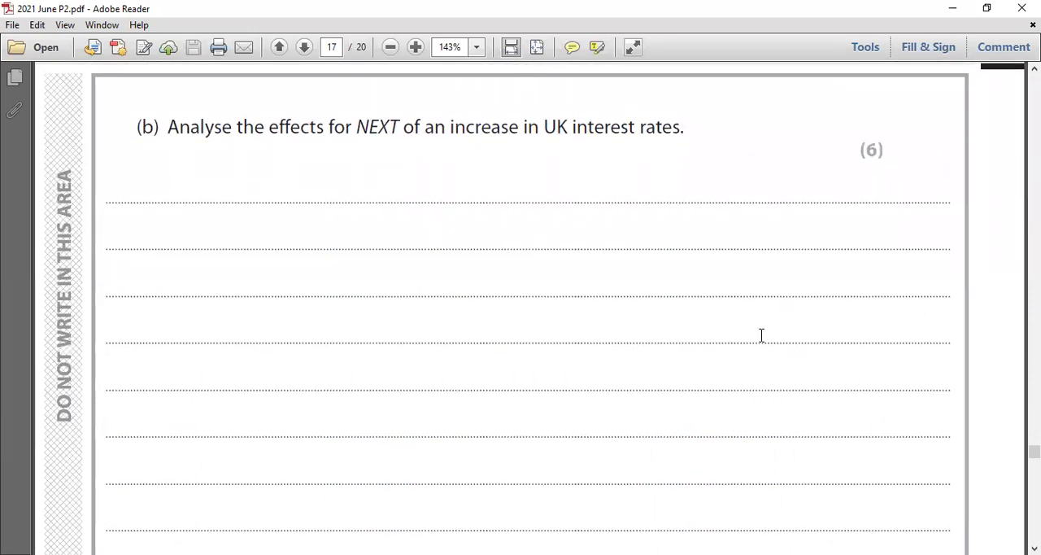
mouse_move(674, 179)
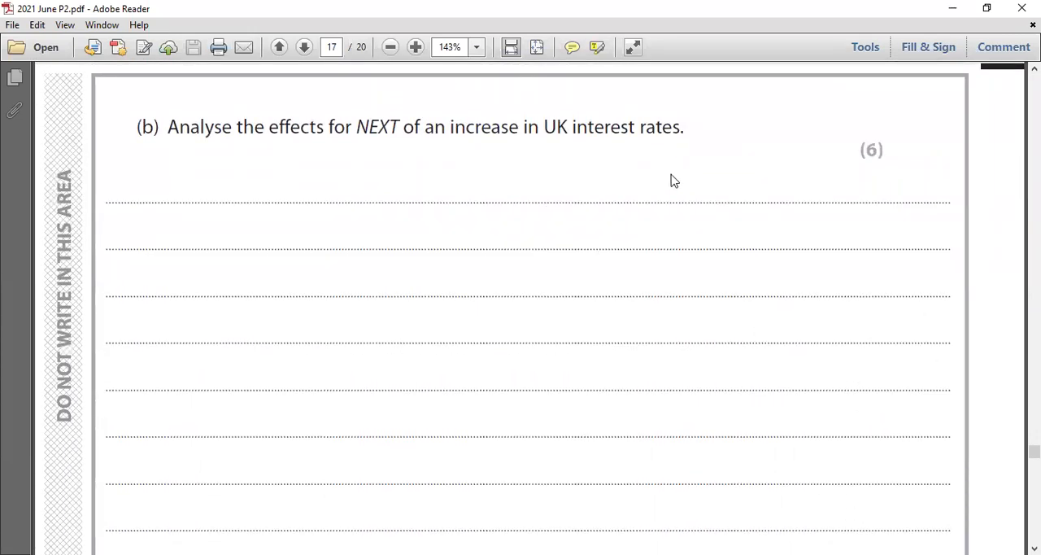
mouse_move(683, 180)
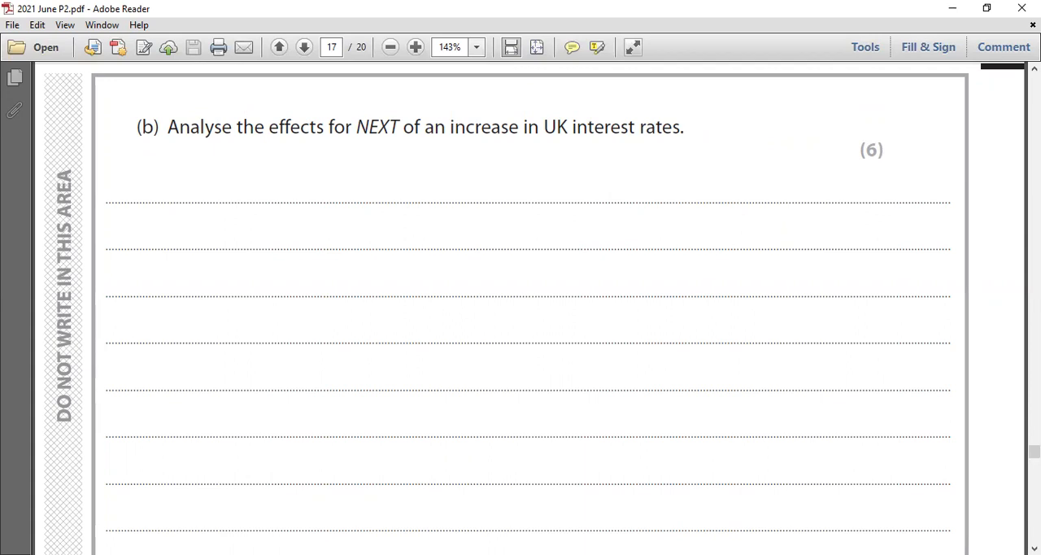
mouse_move(537, 524)
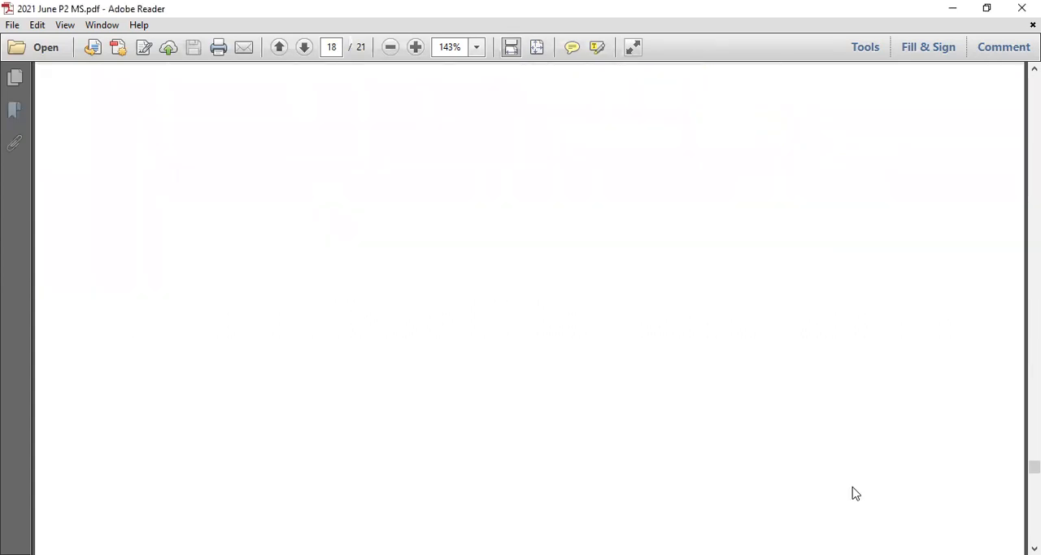
- Scroll the mark scheme to question 4(b)'s AO2 and AO3 indicative content
scroll("down", 3)
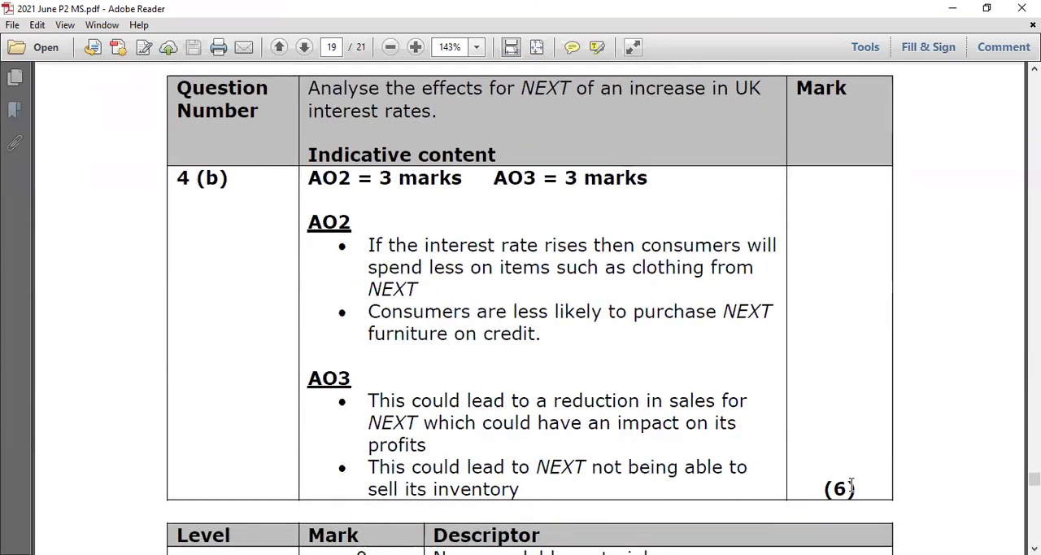
mouse_move(846, 398)
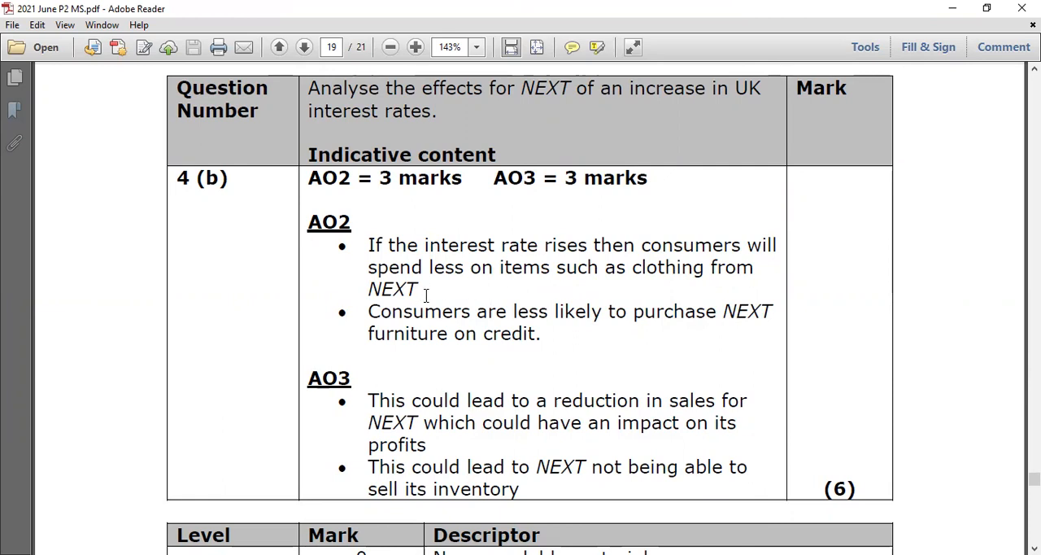
mouse_move(486, 410)
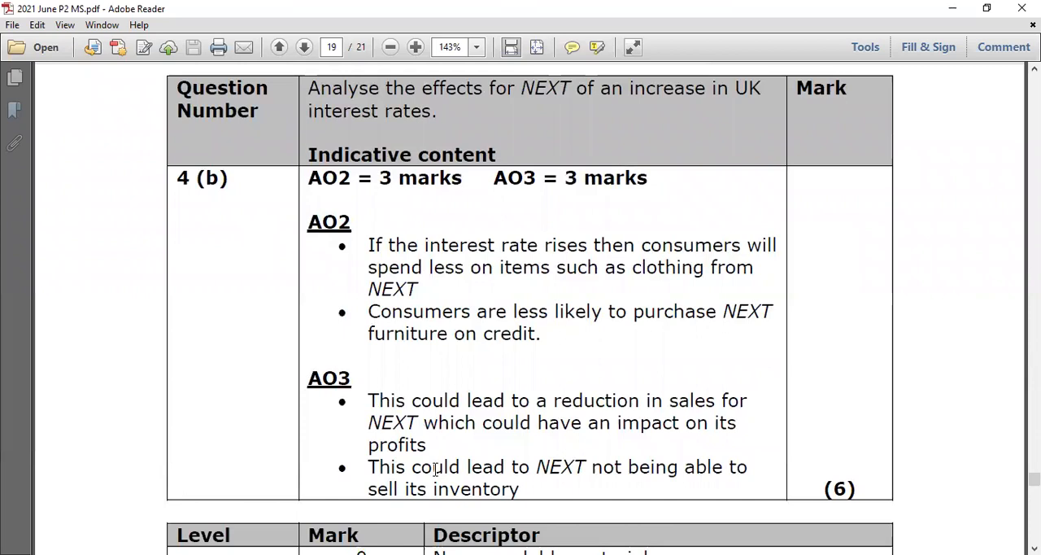
mouse_move(430, 524)
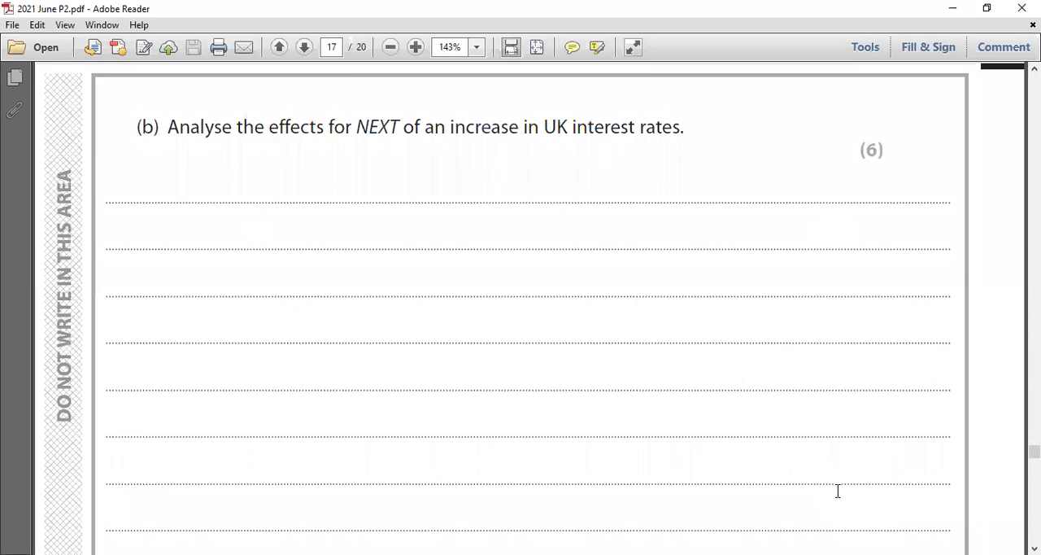
scroll("down", 3)
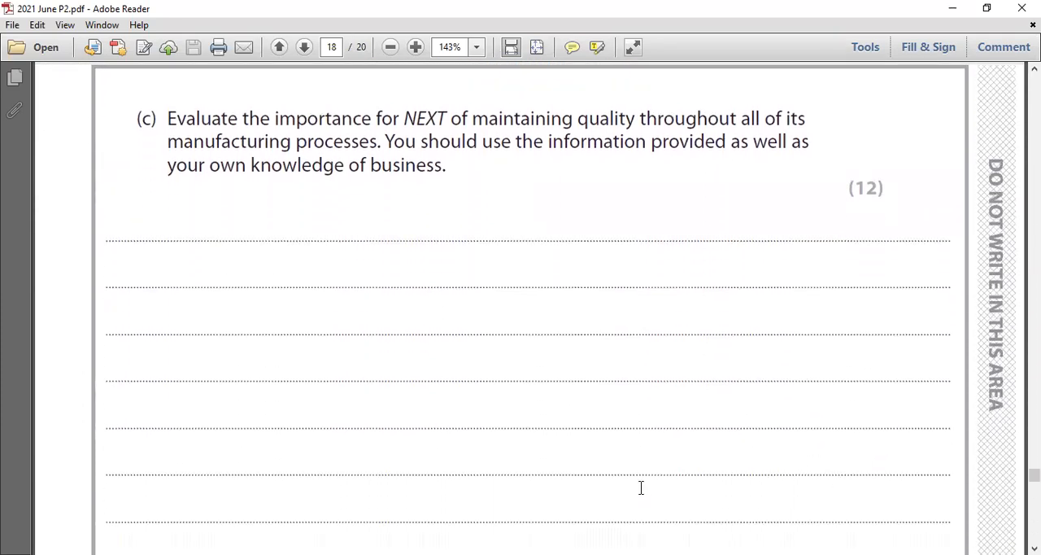
mouse_move(602, 503)
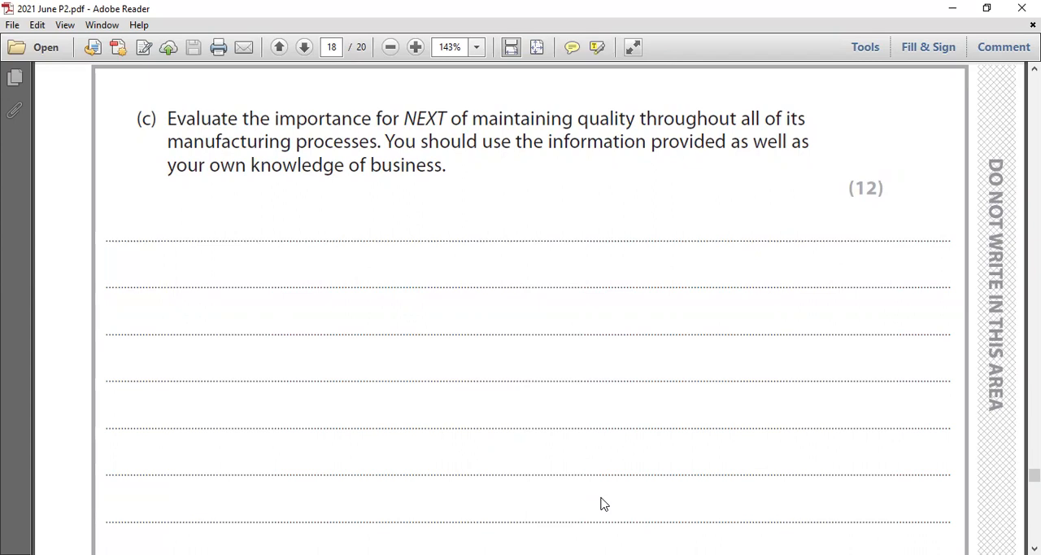
mouse_move(568, 244)
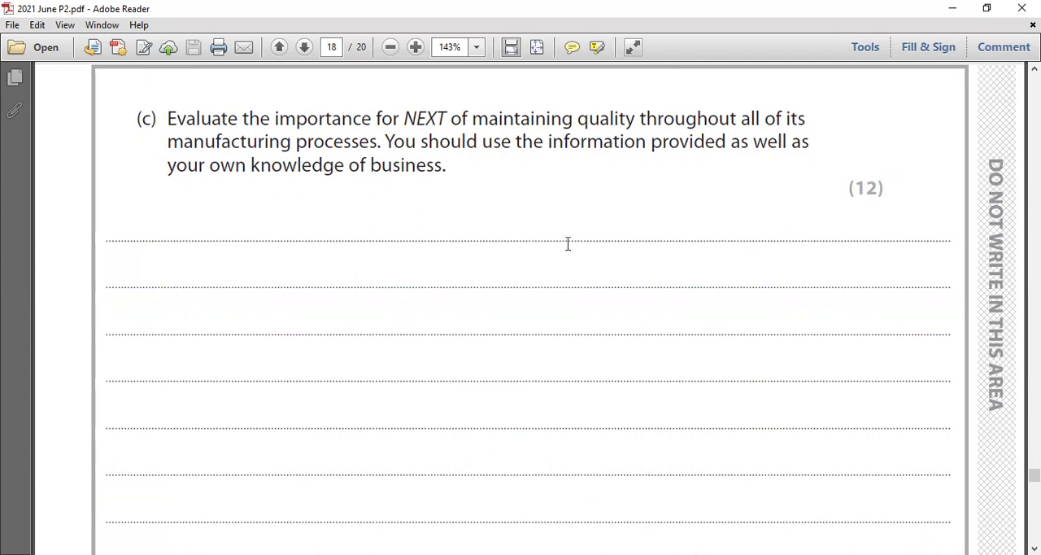
mouse_move(543, 521)
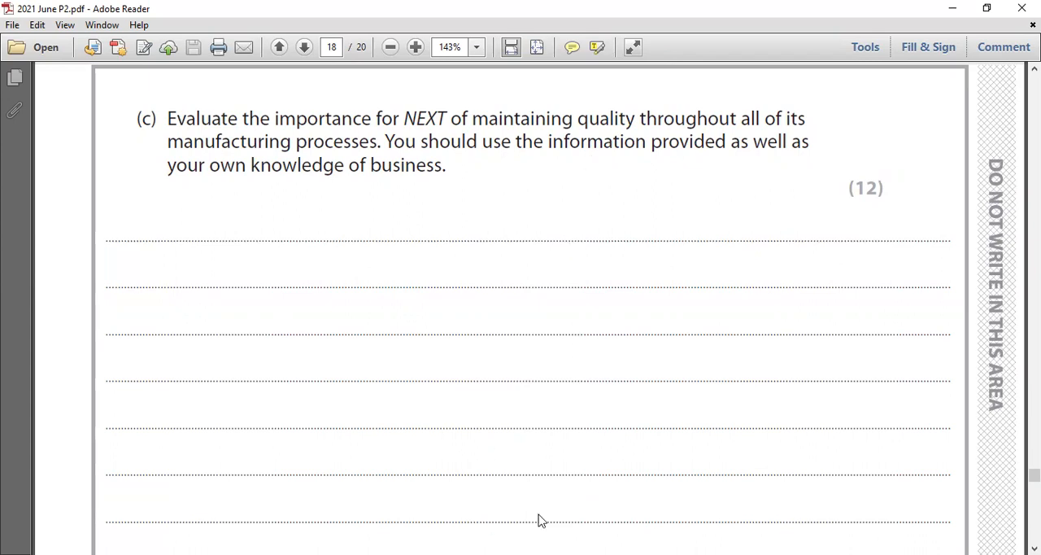
mouse_move(808, 512)
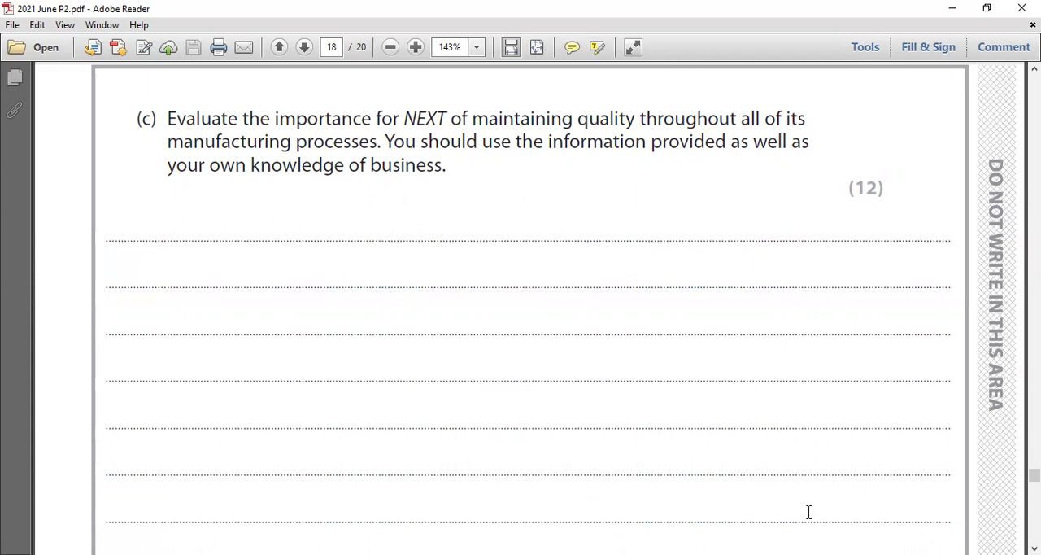
mouse_move(594, 282)
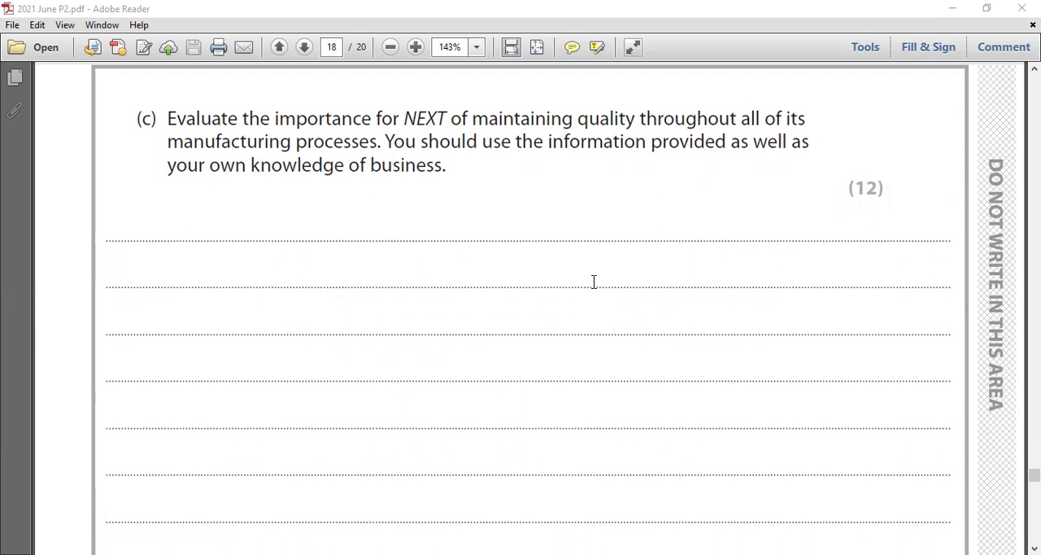
mouse_move(556, 240)
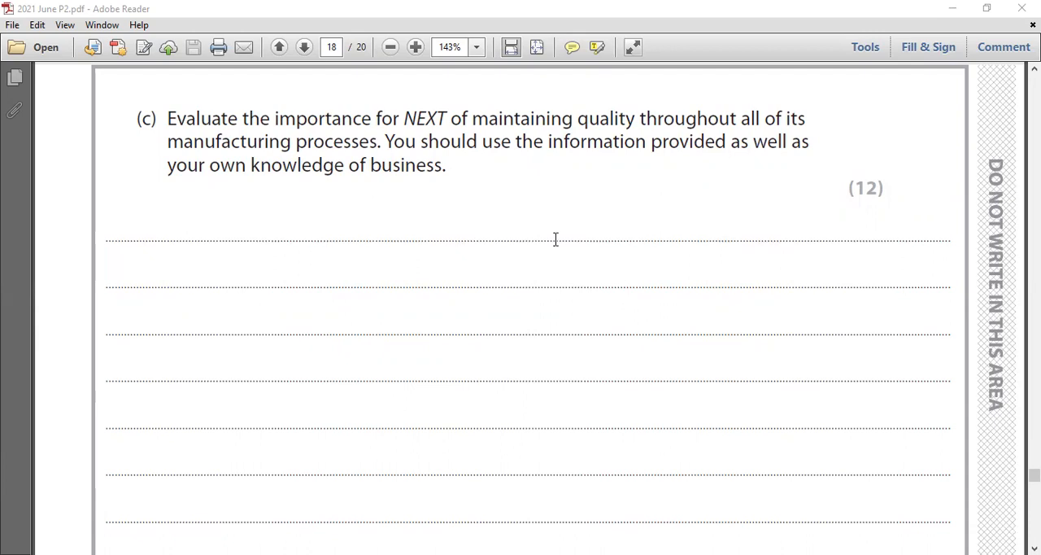
mouse_move(403, 166)
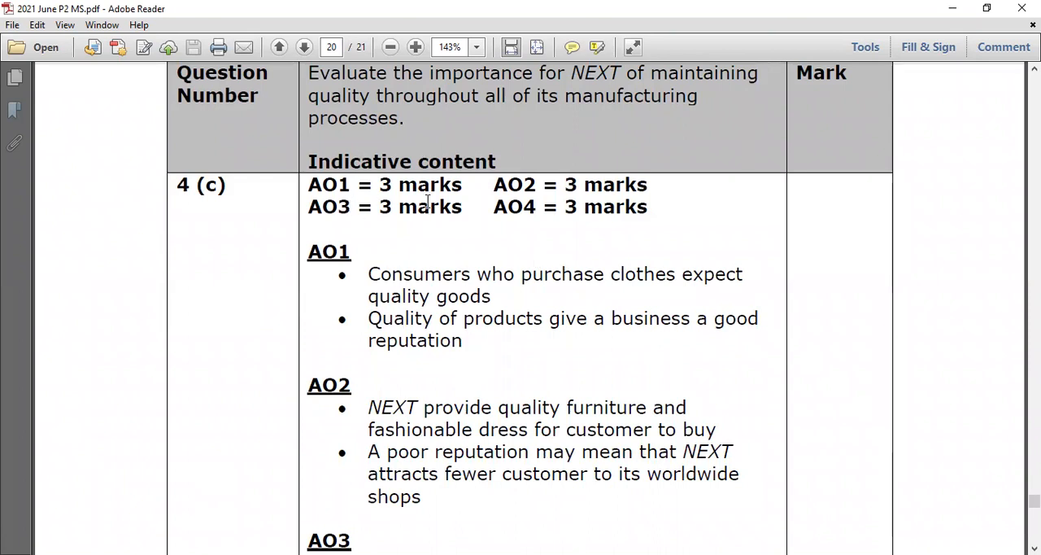
mouse_move(480, 195)
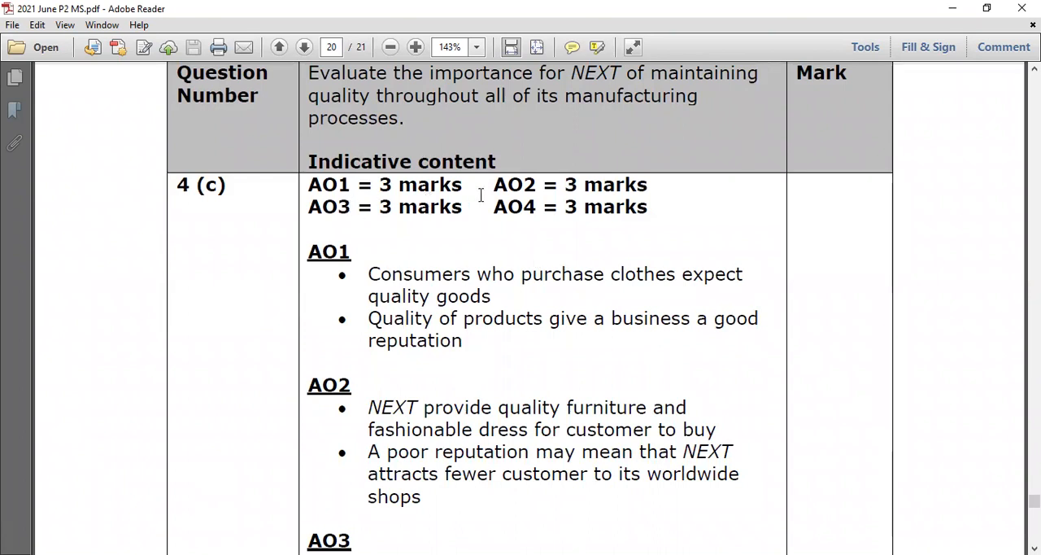
mouse_move(569, 138)
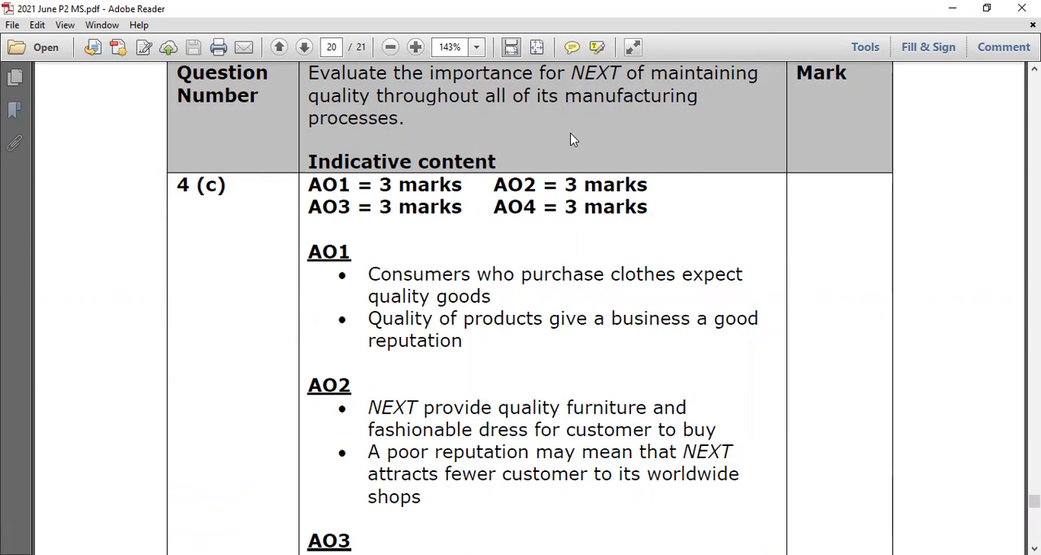
mouse_move(352, 220)
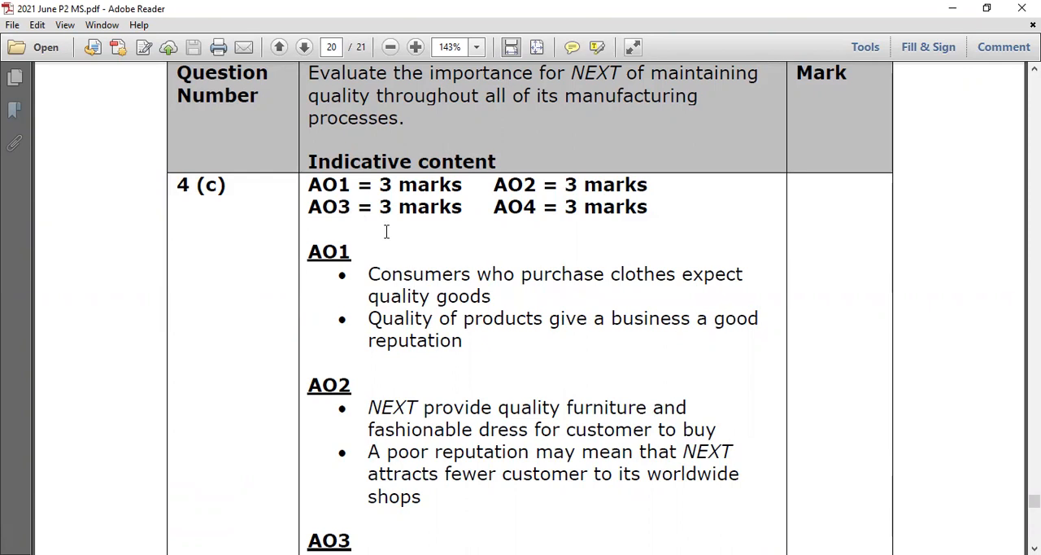
mouse_move(530, 221)
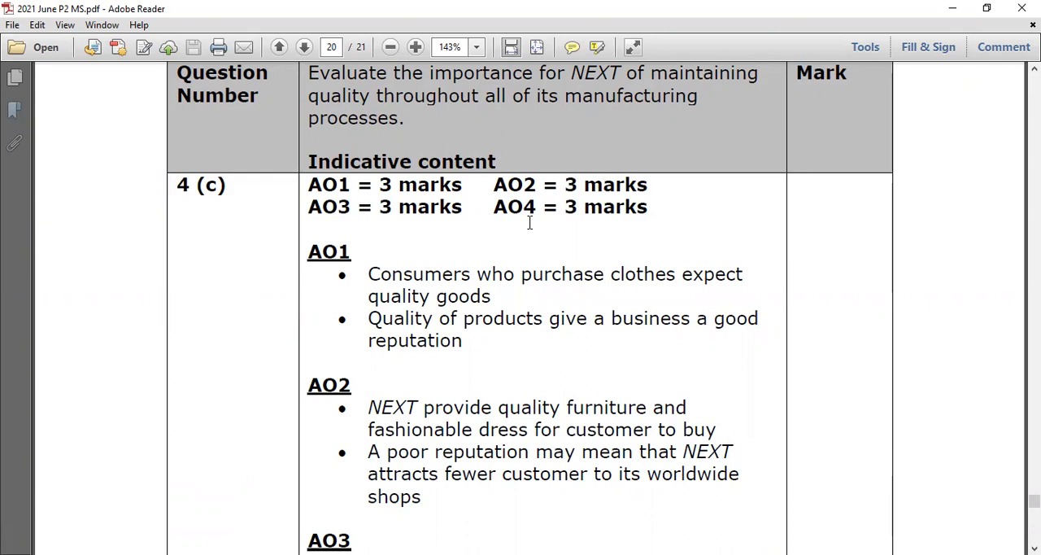
mouse_move(358, 296)
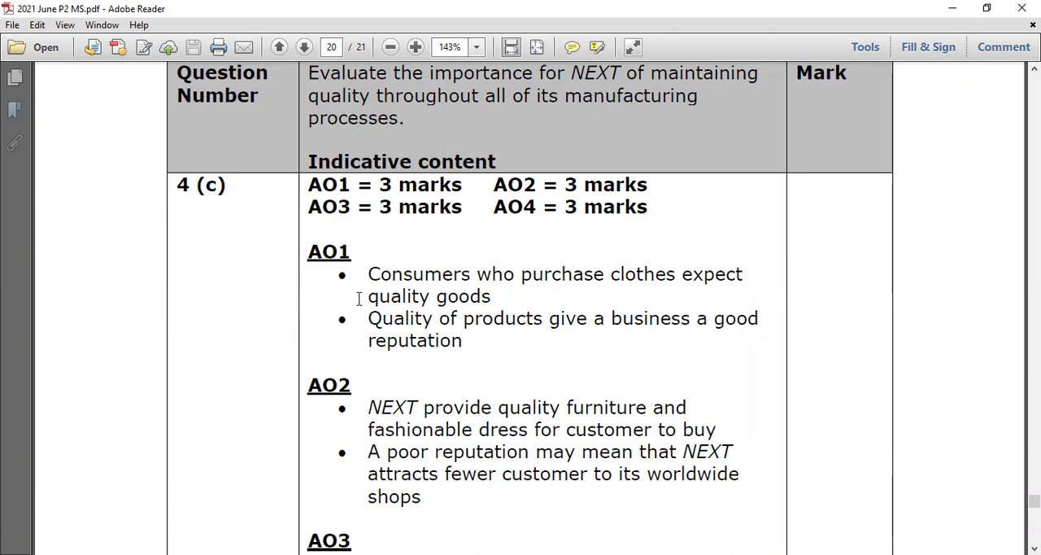
- Scroll the 4(c) mark scheme down until the AO3 bullet points on NEXT appear
scroll("down", 3)
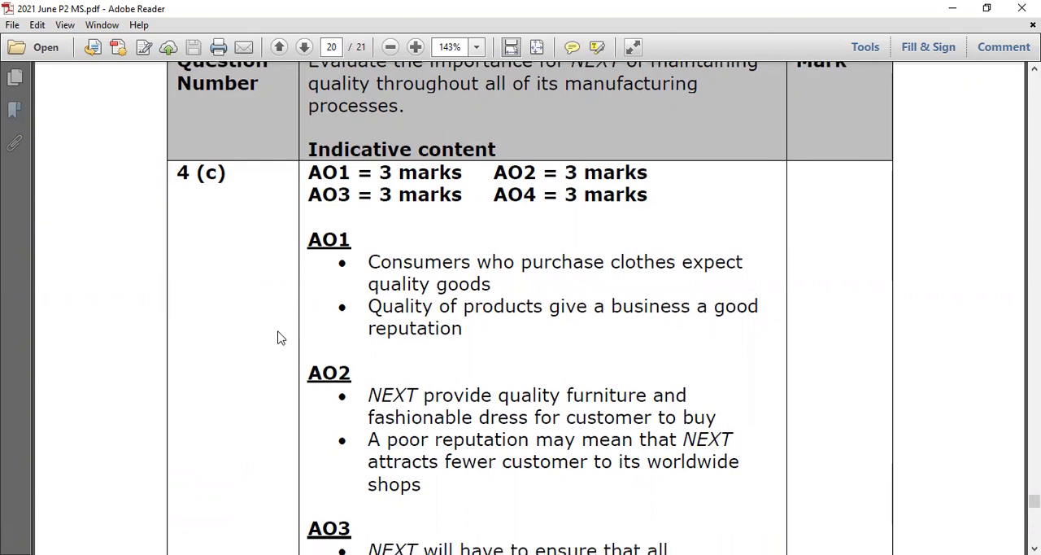
scroll("down", 3)
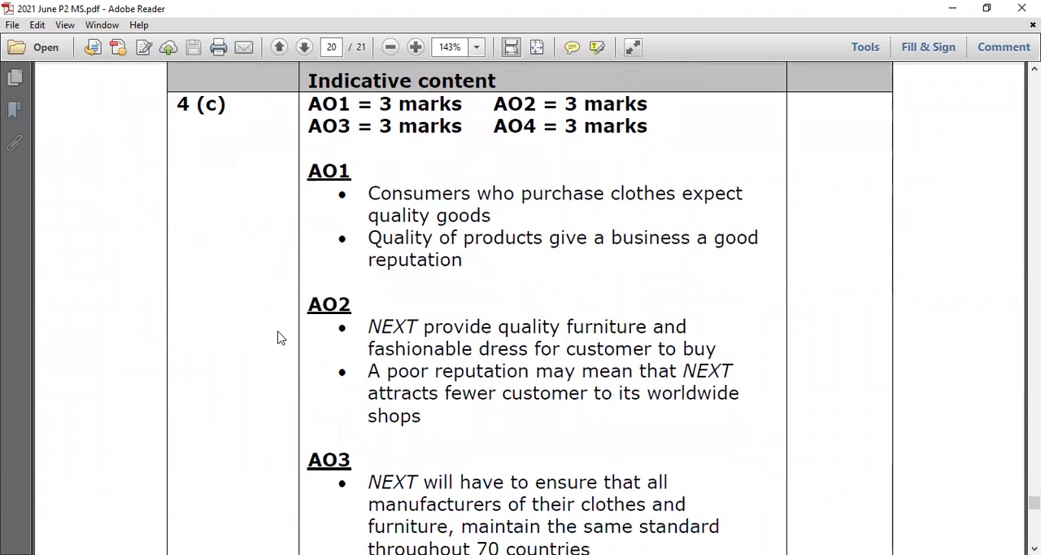
mouse_move(247, 340)
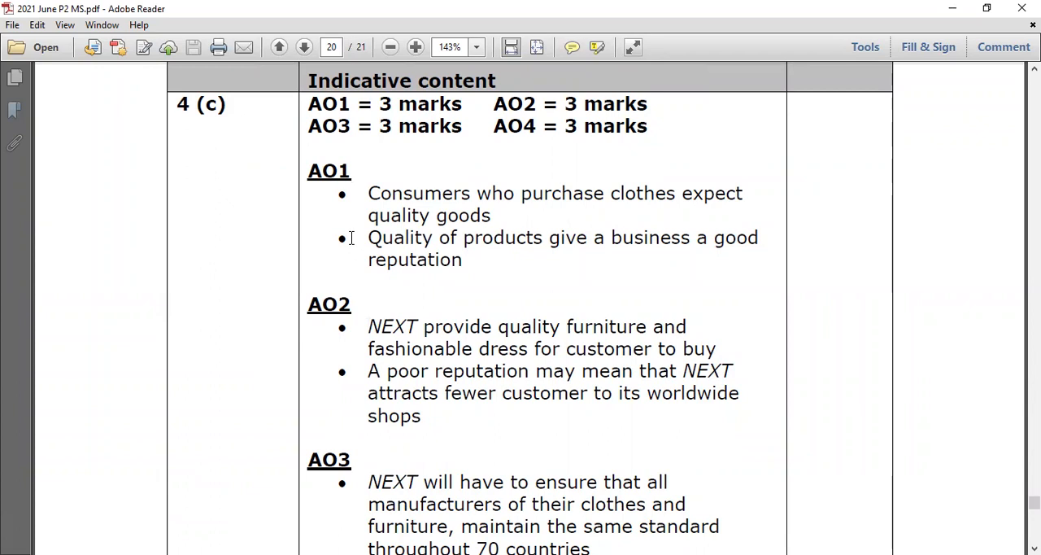
mouse_move(333, 251)
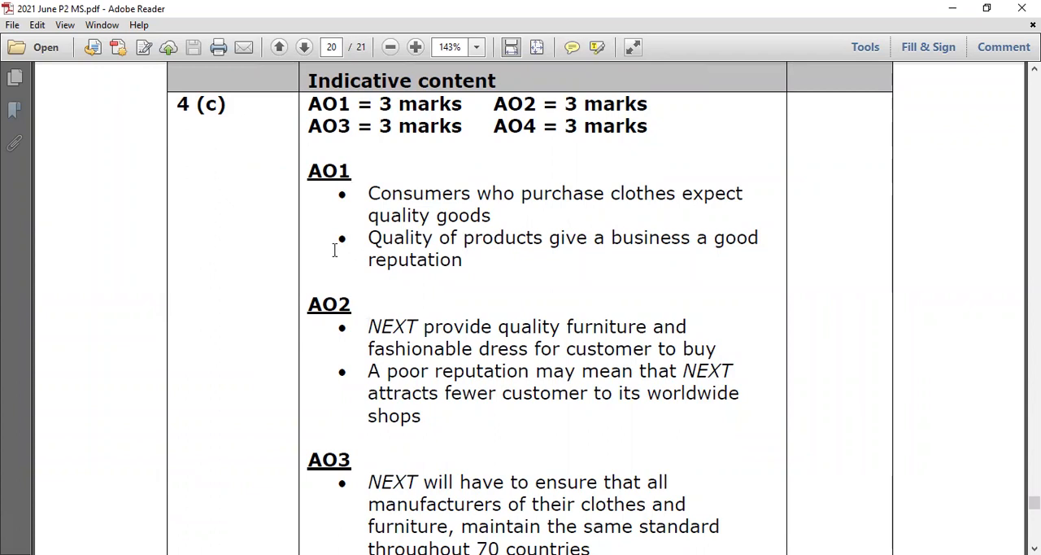
mouse_move(426, 267)
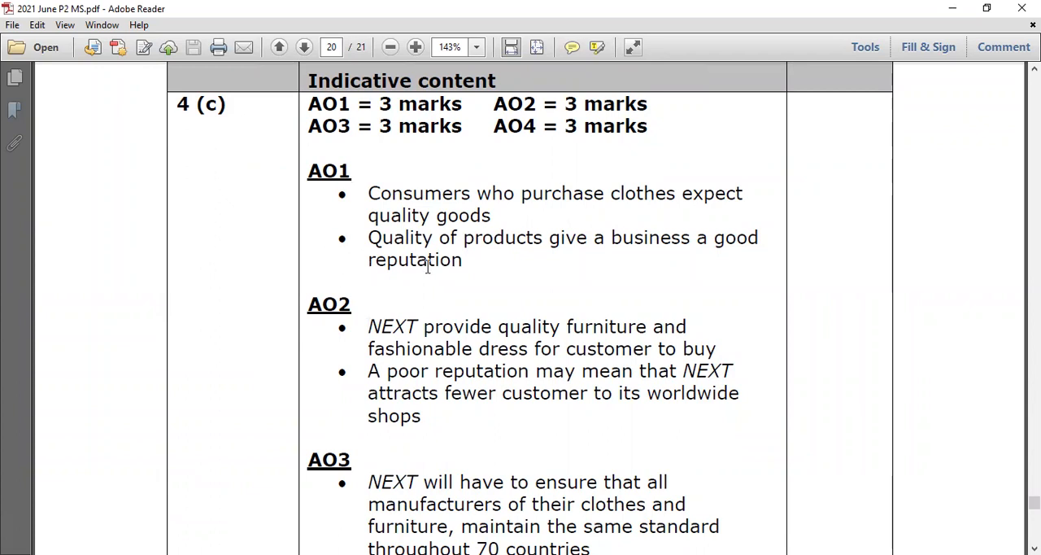
mouse_move(463, 271)
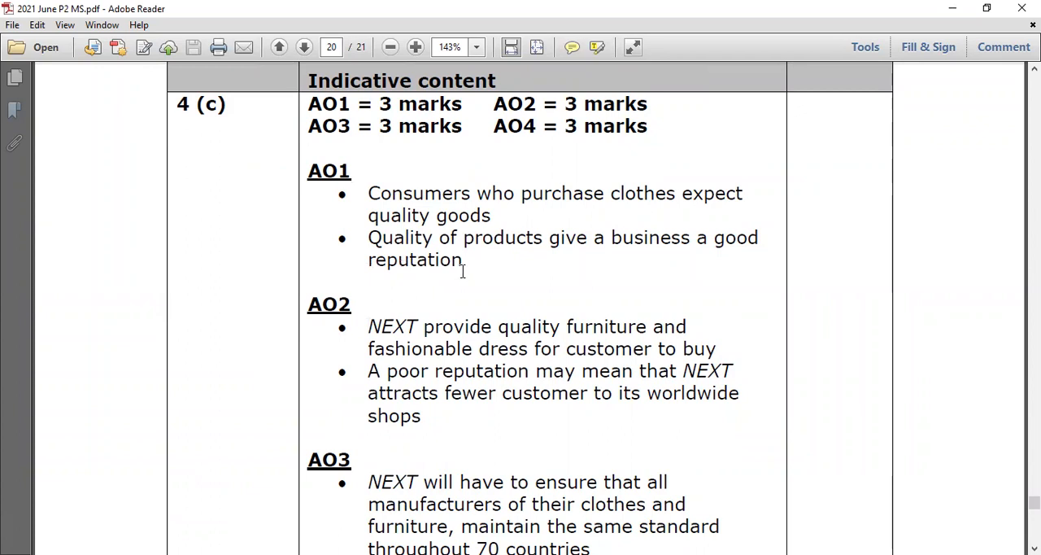
mouse_move(557, 280)
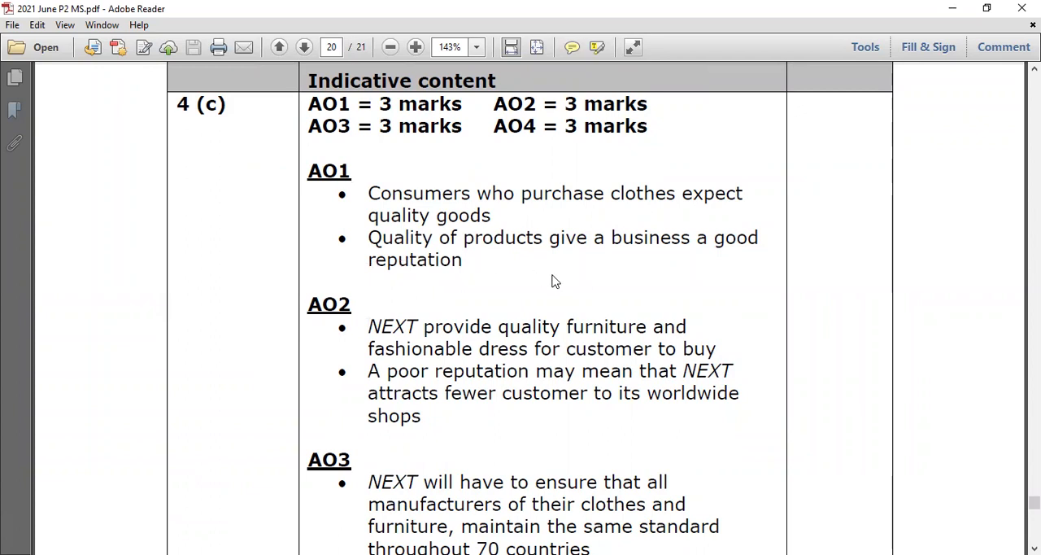
mouse_move(291, 280)
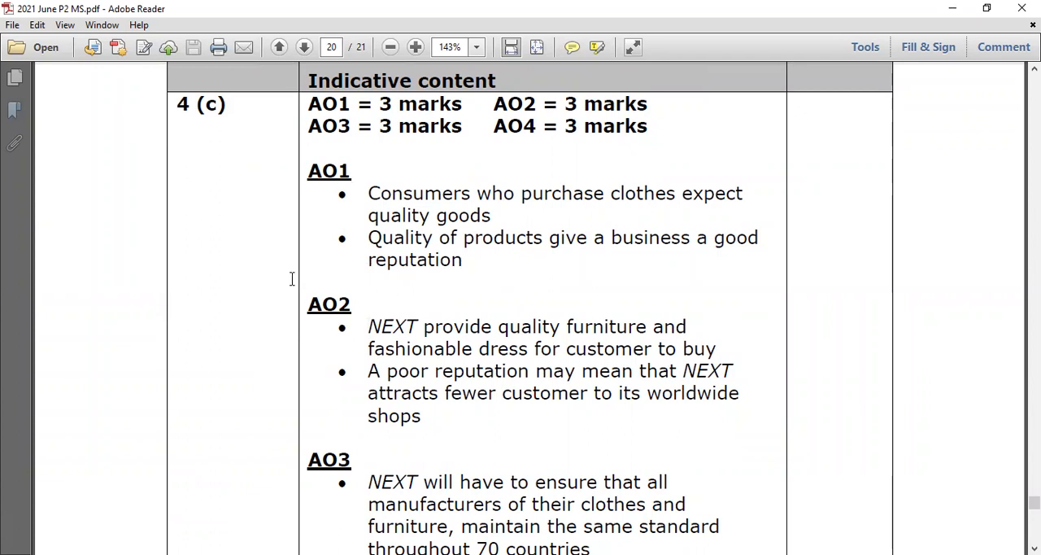
mouse_move(299, 327)
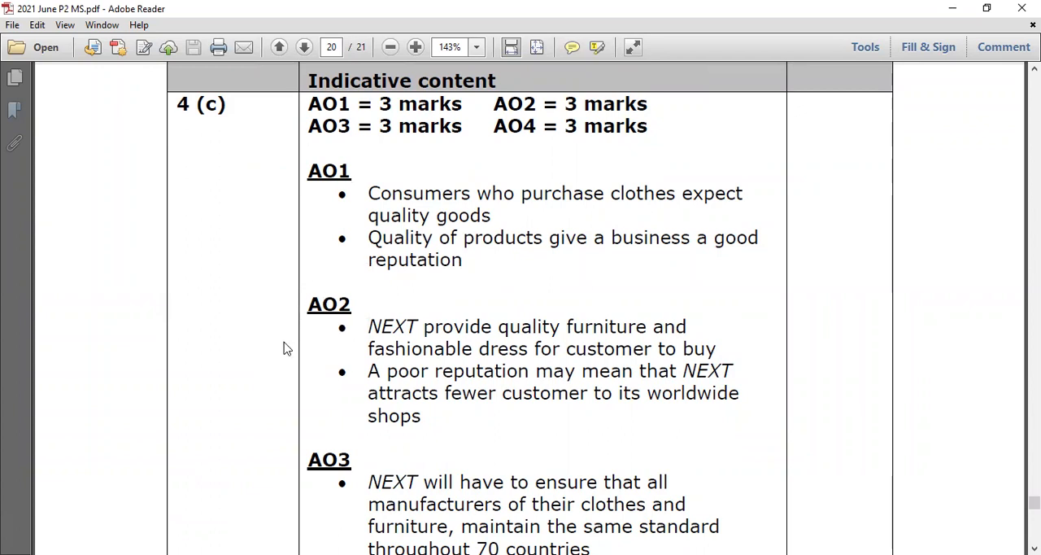
scroll("down", 3)
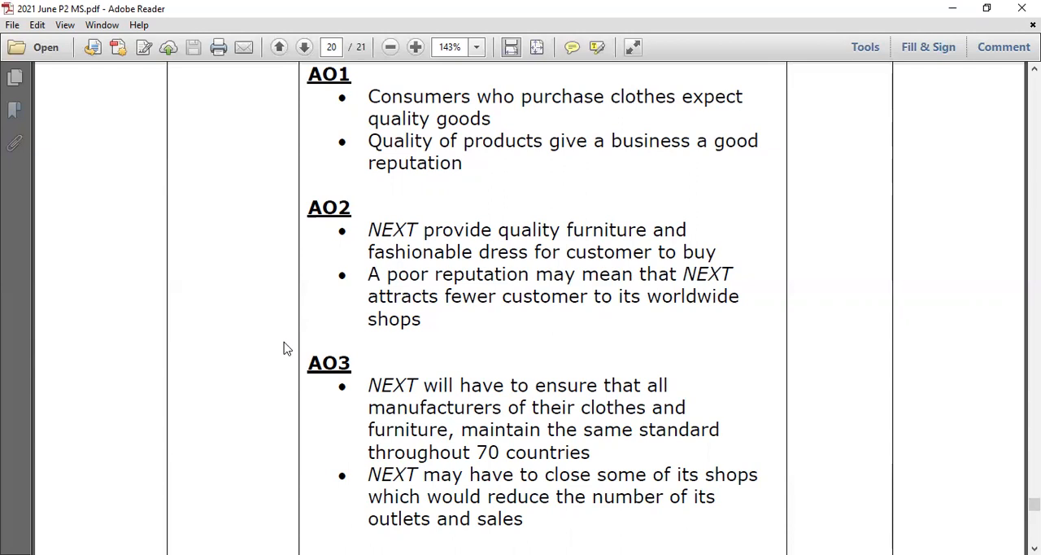
scroll("down", 3)
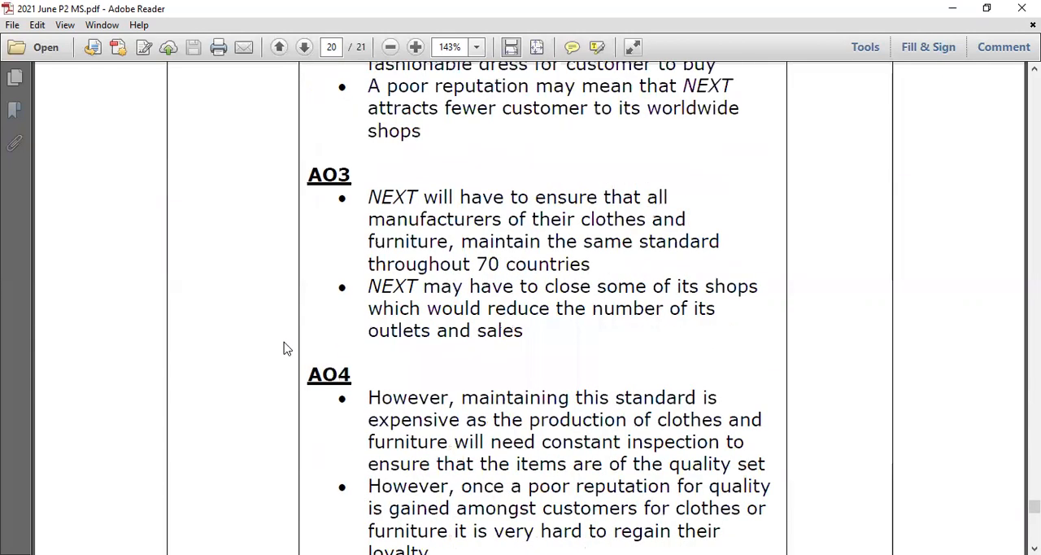
mouse_move(324, 267)
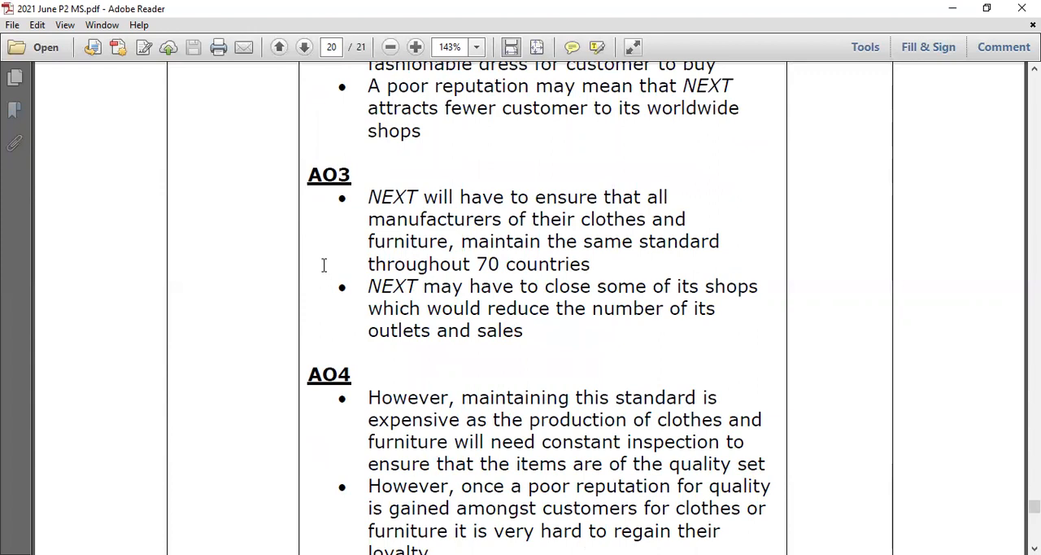
mouse_move(421, 263)
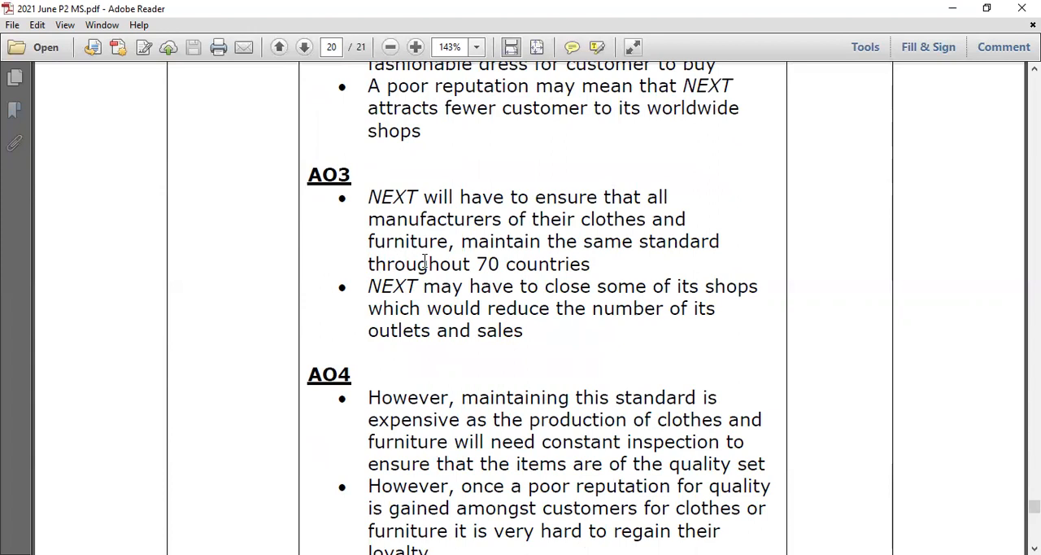
mouse_move(290, 268)
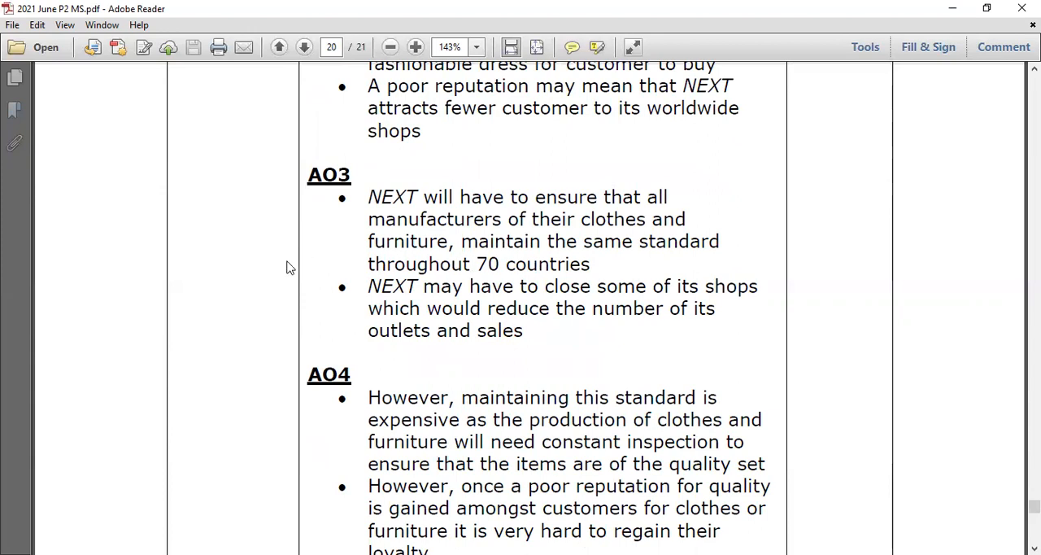
mouse_move(295, 228)
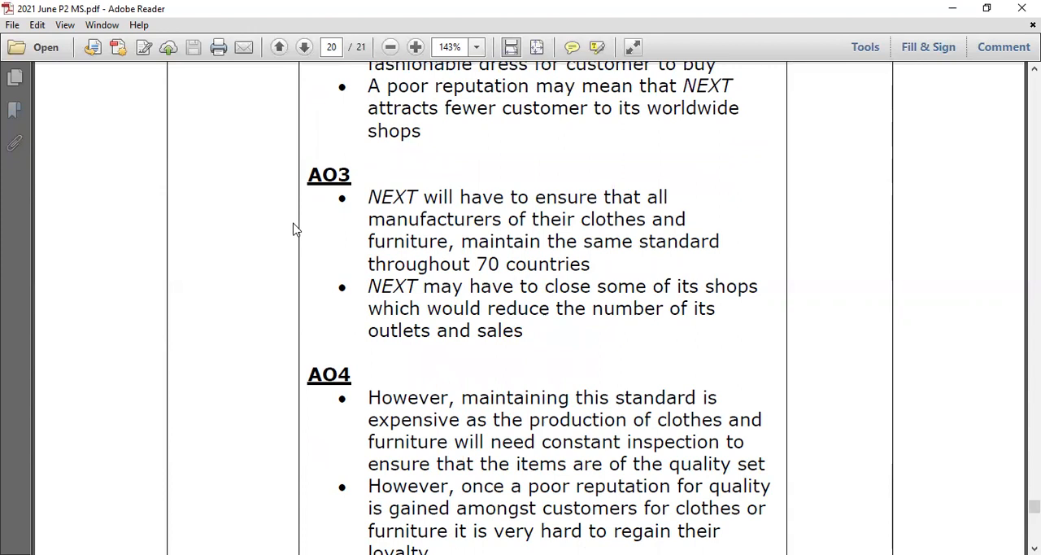
mouse_move(345, 244)
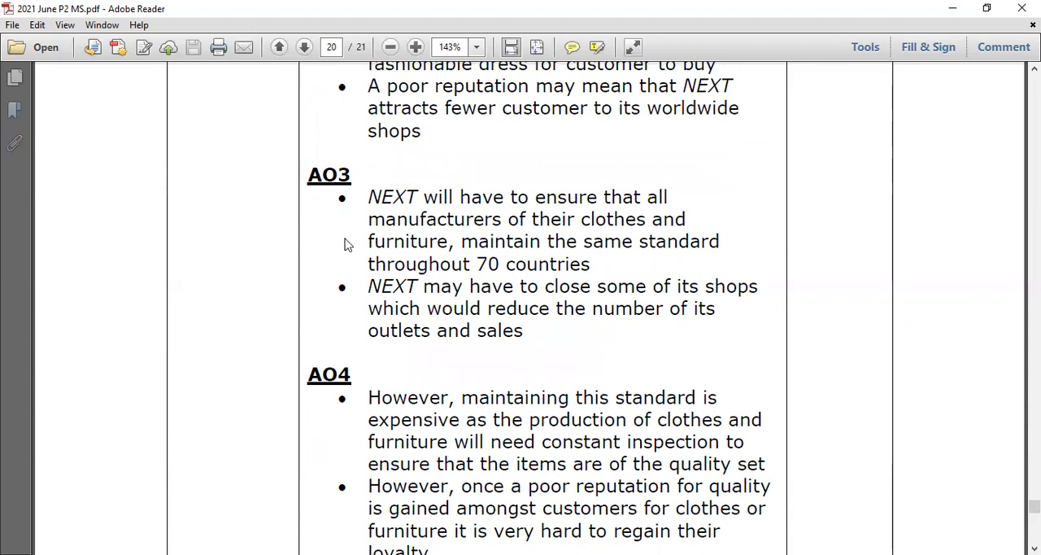
mouse_move(277, 277)
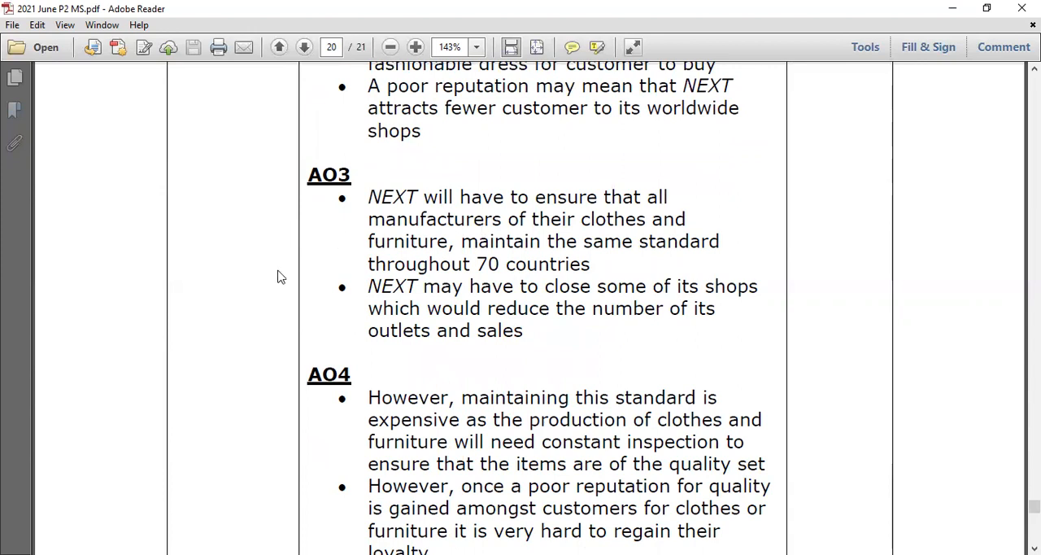
mouse_move(301, 296)
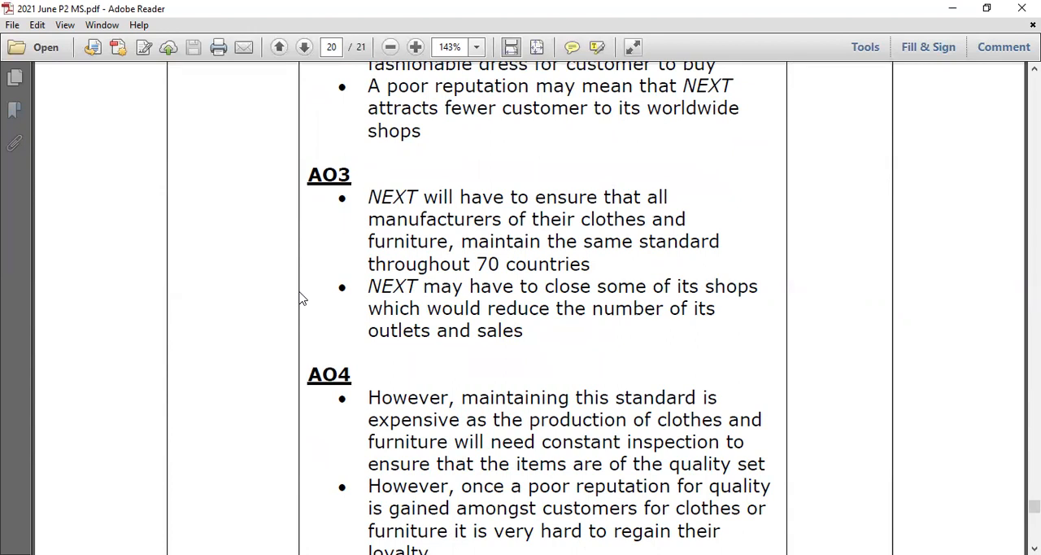
mouse_move(345, 122)
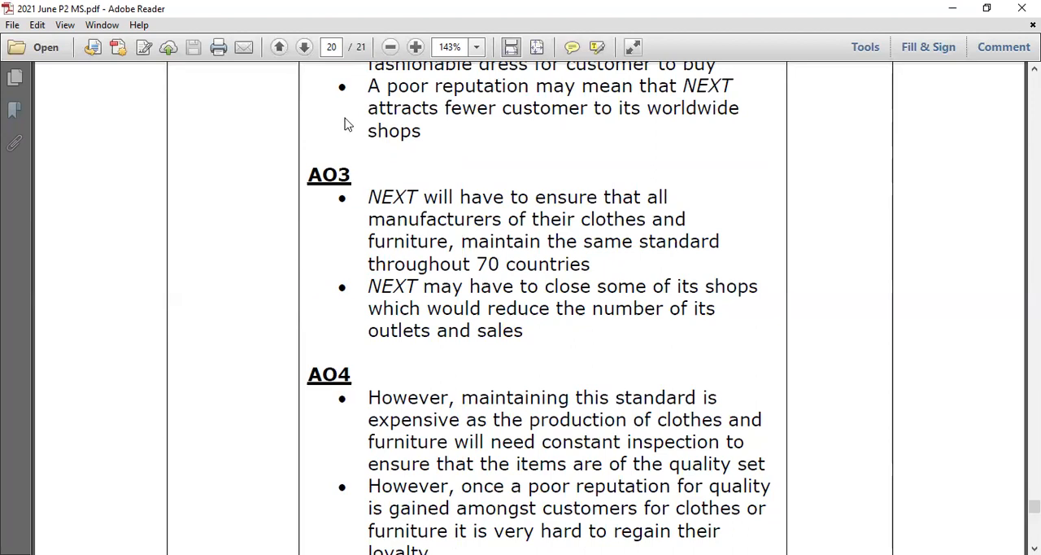
mouse_move(372, 98)
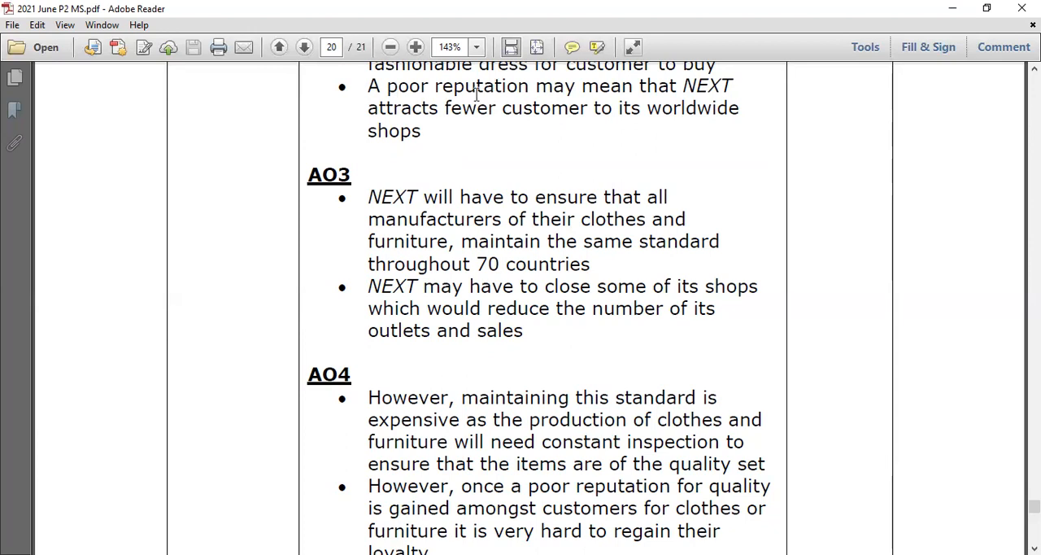
mouse_move(423, 264)
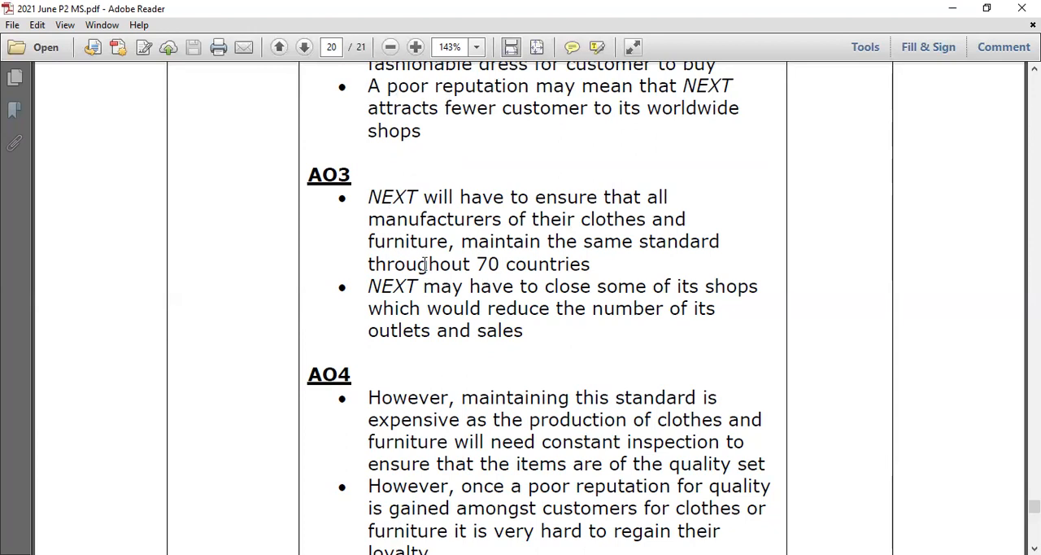
mouse_move(407, 302)
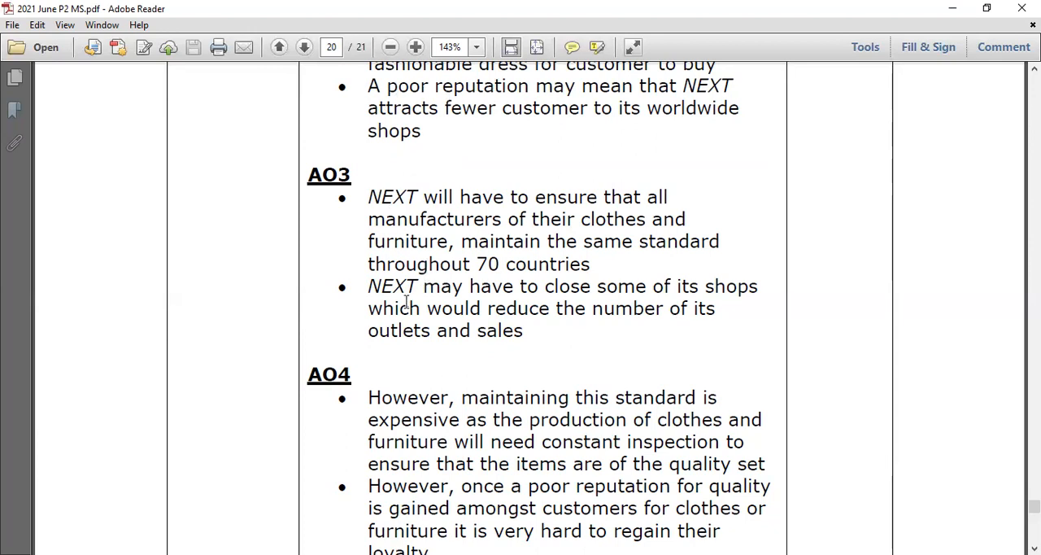
- Reveal the remaining AO4 points and the (12) mark total for question 4(c)
scroll("down", 3)
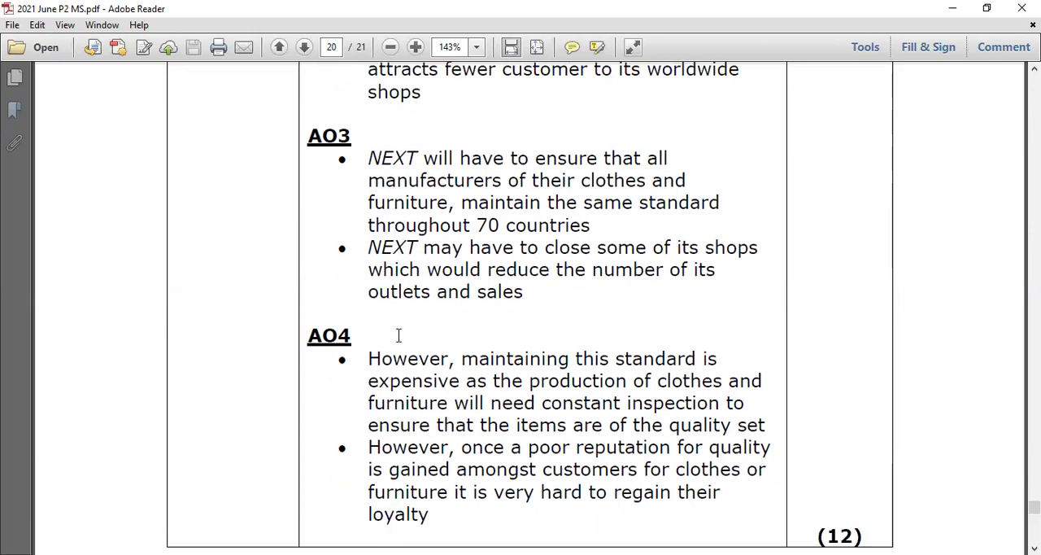
scroll("down", 3)
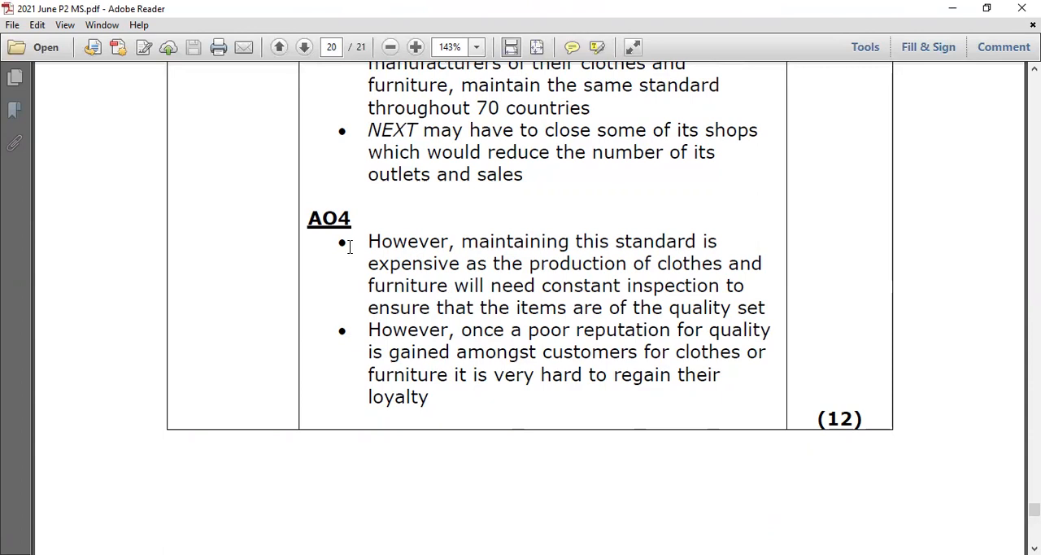
mouse_move(392, 268)
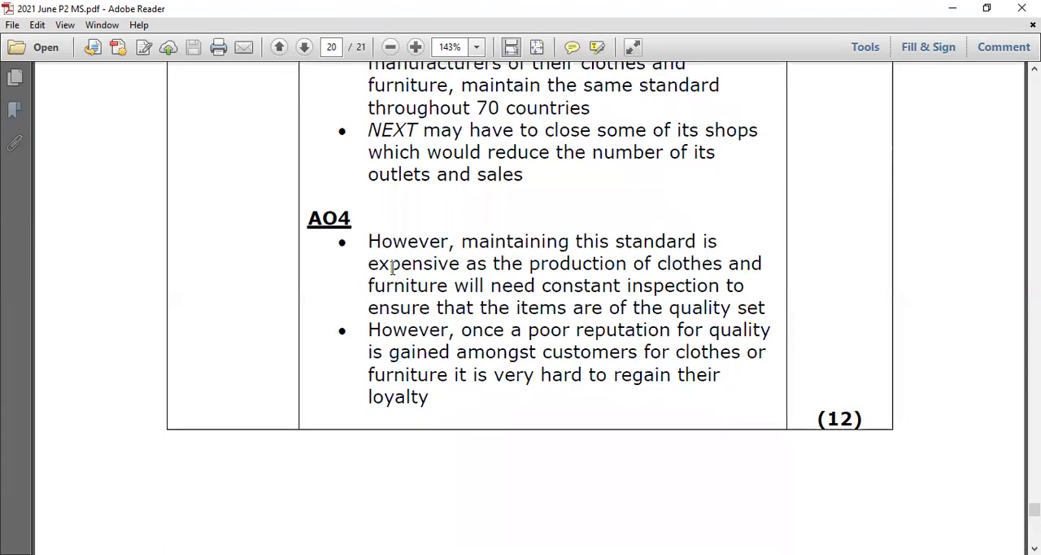
mouse_move(355, 292)
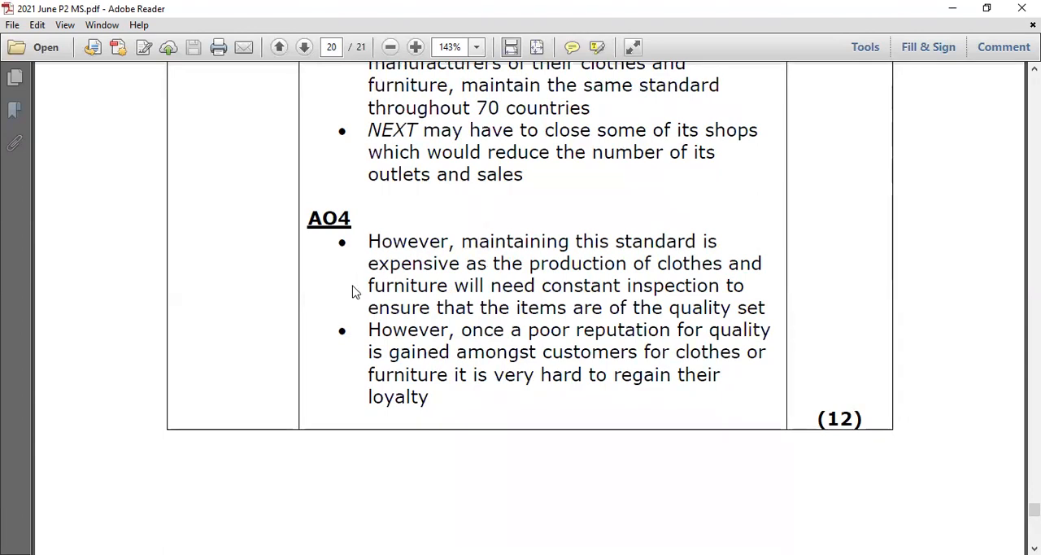
mouse_move(319, 310)
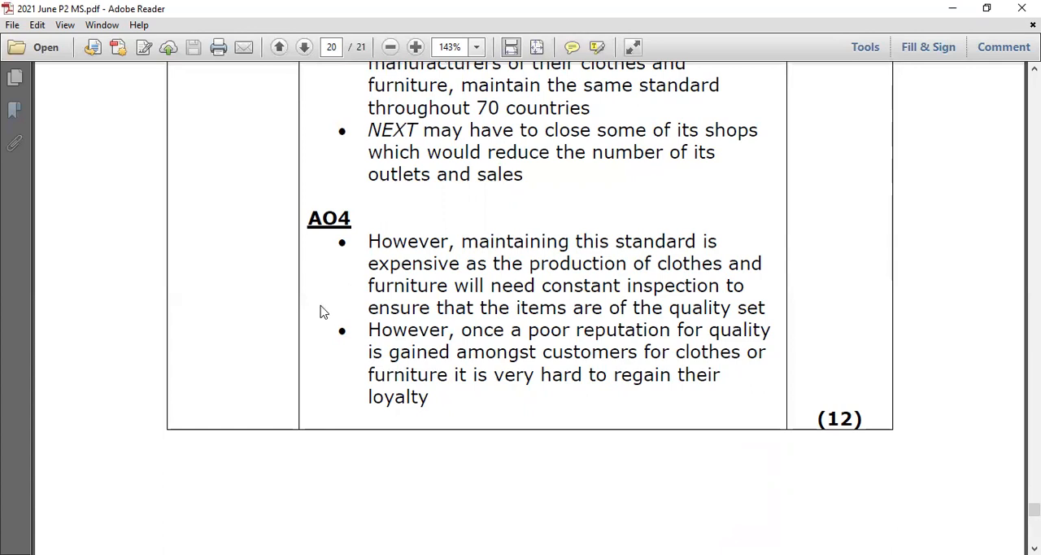
mouse_move(352, 312)
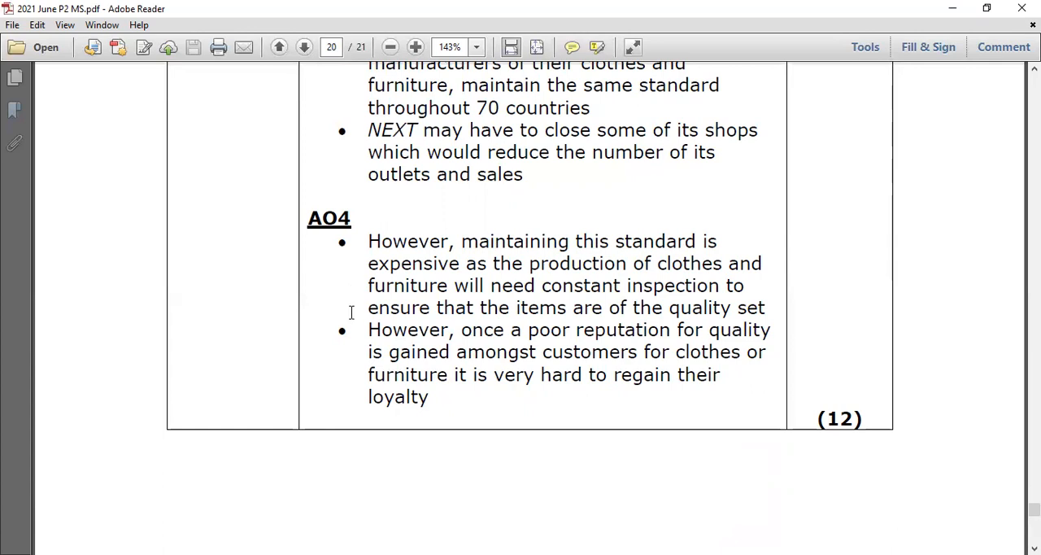
mouse_move(332, 329)
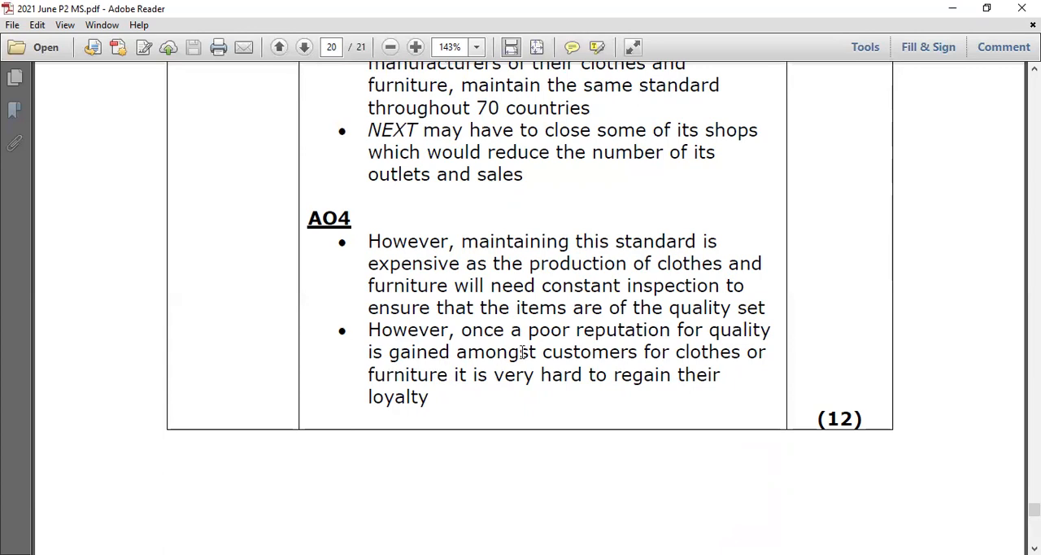
mouse_move(540, 368)
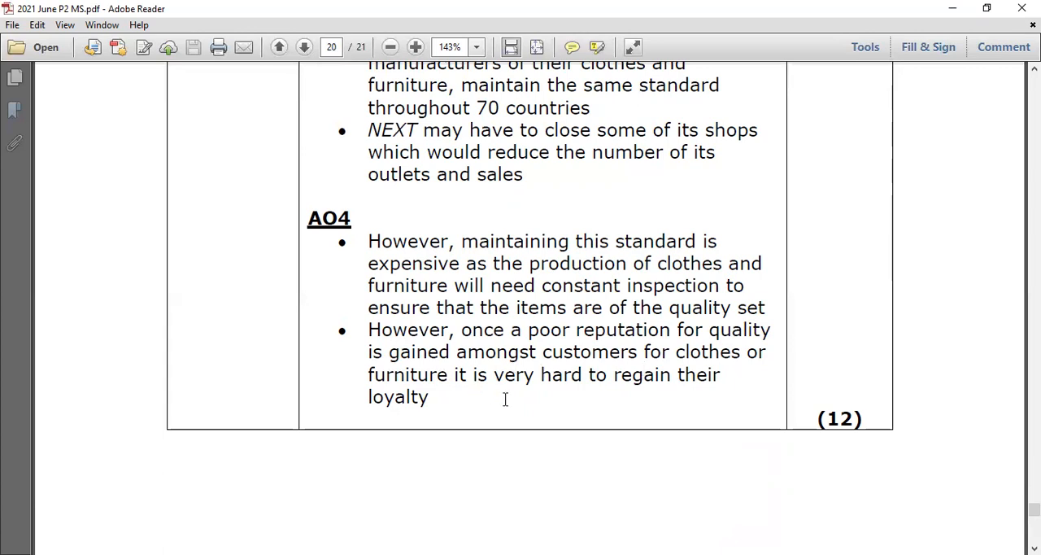
mouse_move(458, 407)
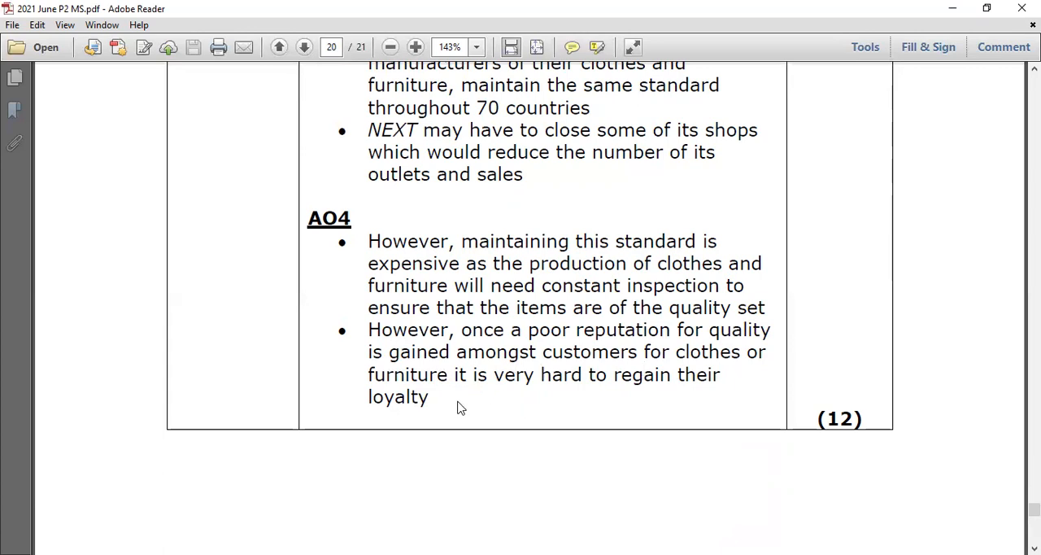
mouse_move(446, 410)
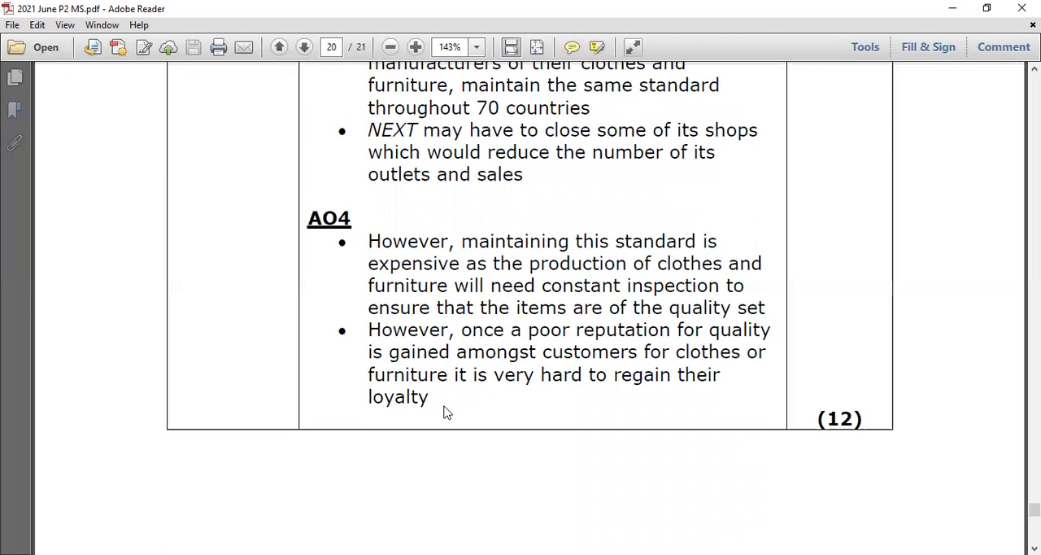
scroll("up", 3)
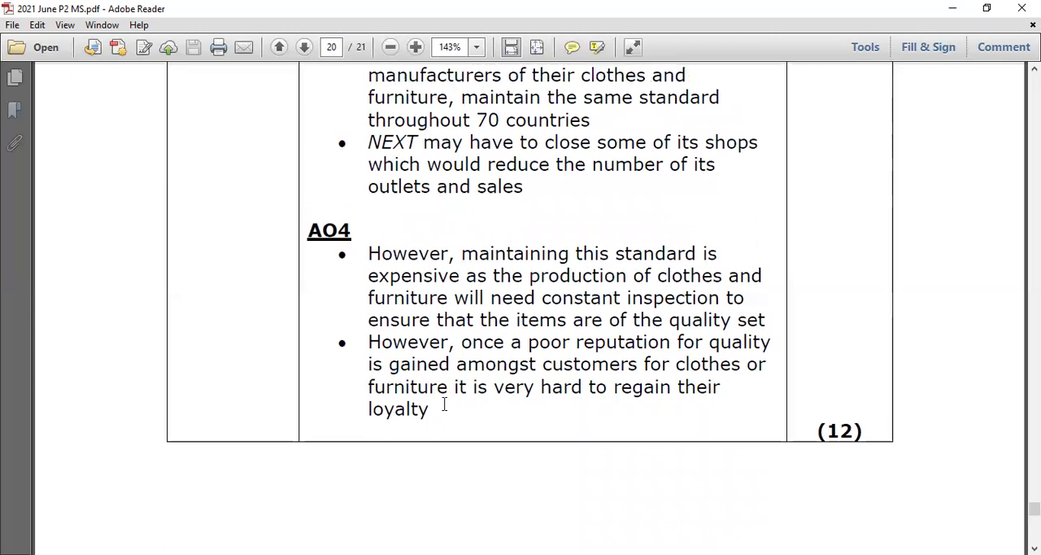
- Scroll up to the 4(c) row header showing the AO1–AO4 three-mark split
scroll("up", 3)
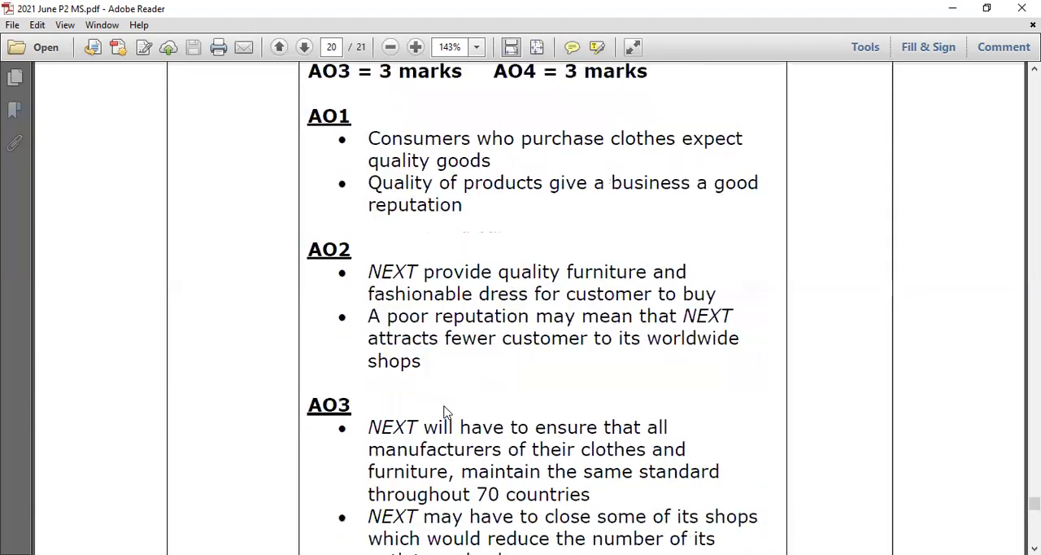
scroll("up", 3)
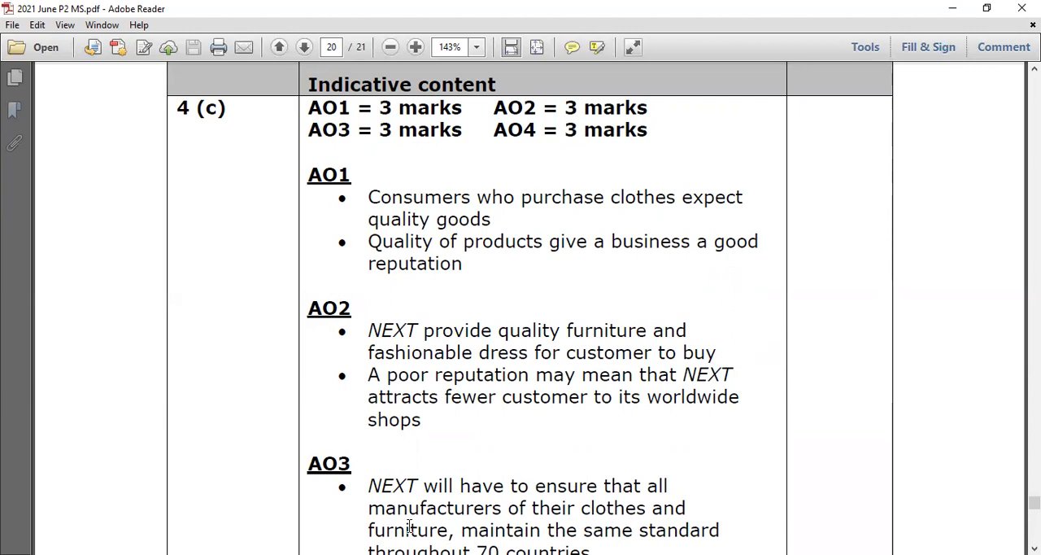
mouse_move(562, 478)
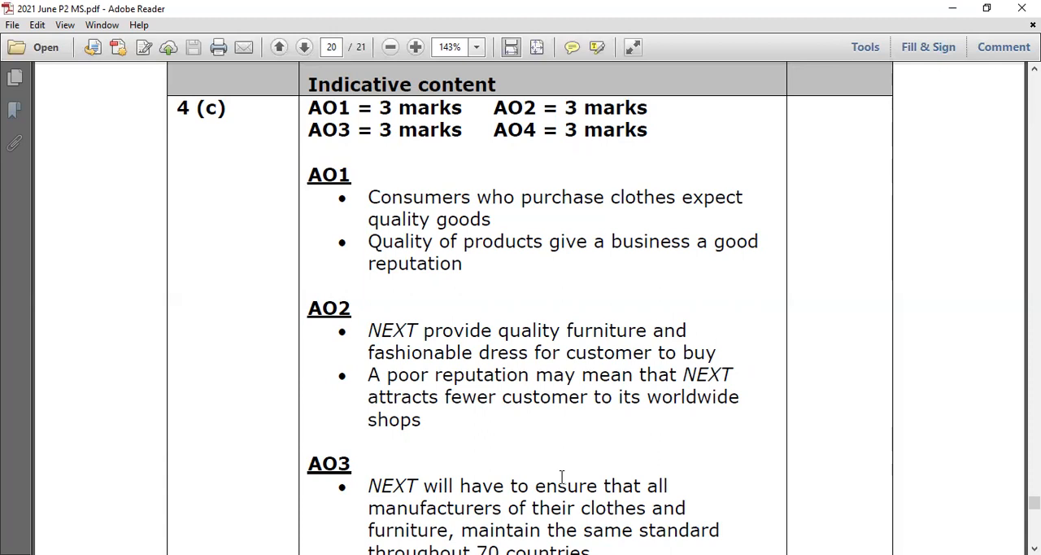
mouse_move(542, 524)
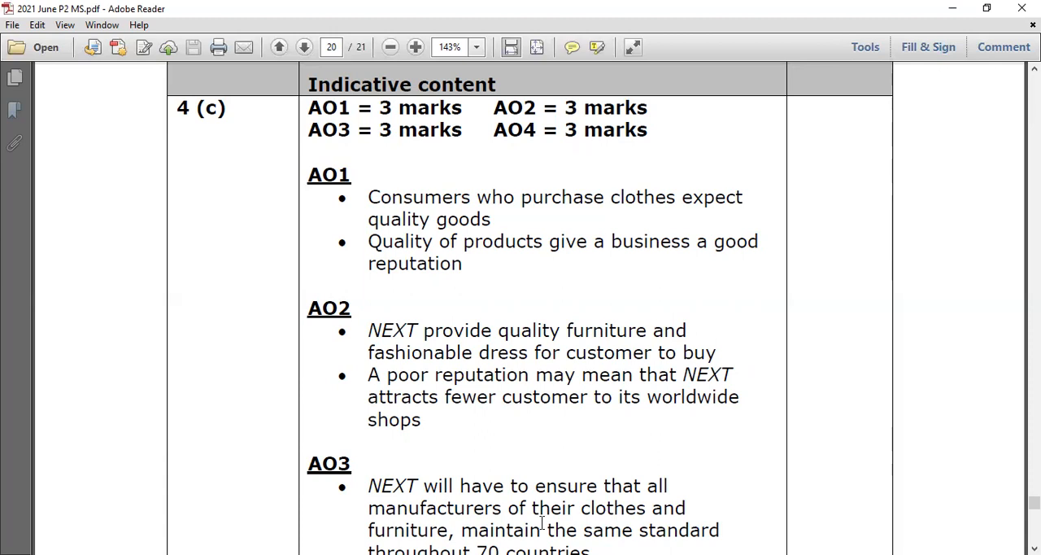